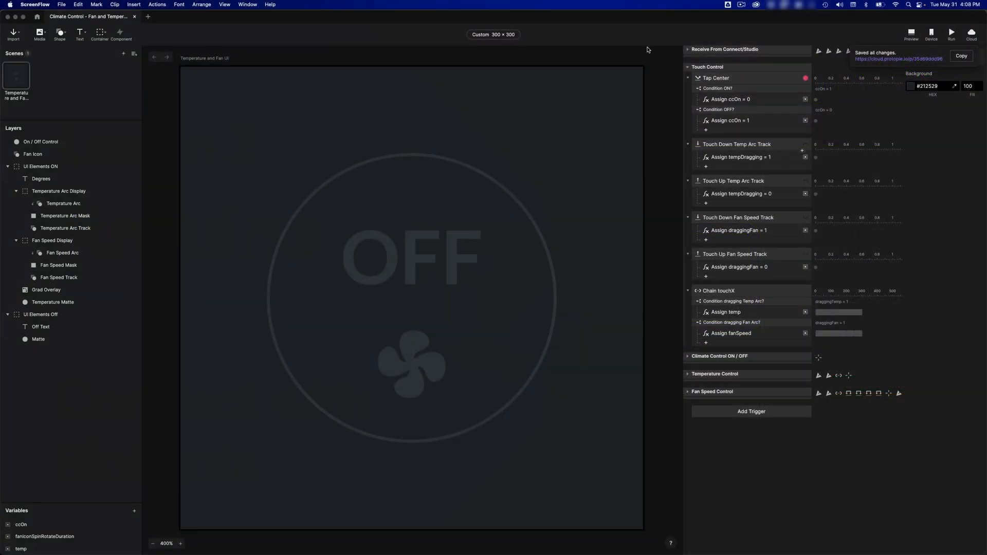
pyautogui.moveTo(848, 26)
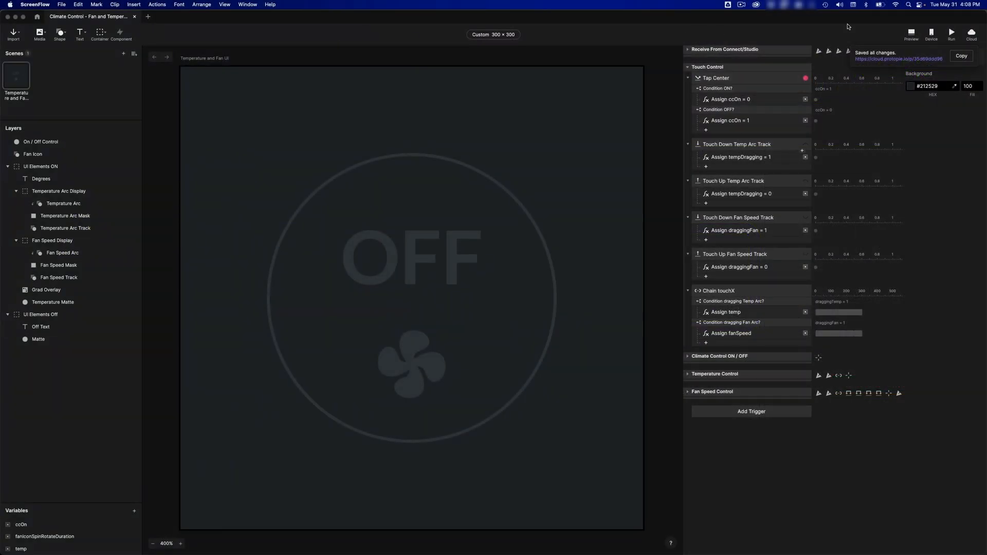
# - Preview the prototype, then collapse the Touch Control triggers and expand the Receive triggers
pyautogui.click(911, 31)
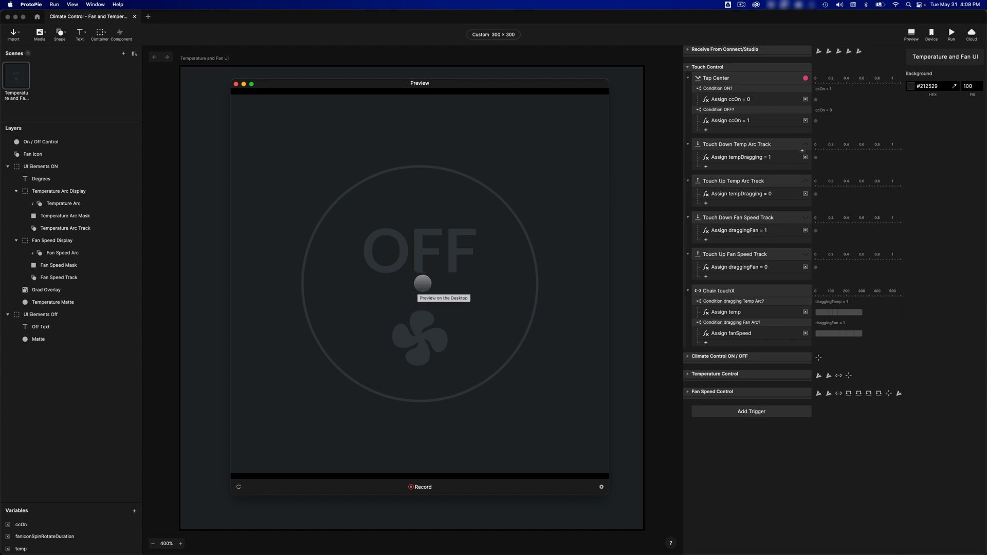
pyautogui.click(422, 284)
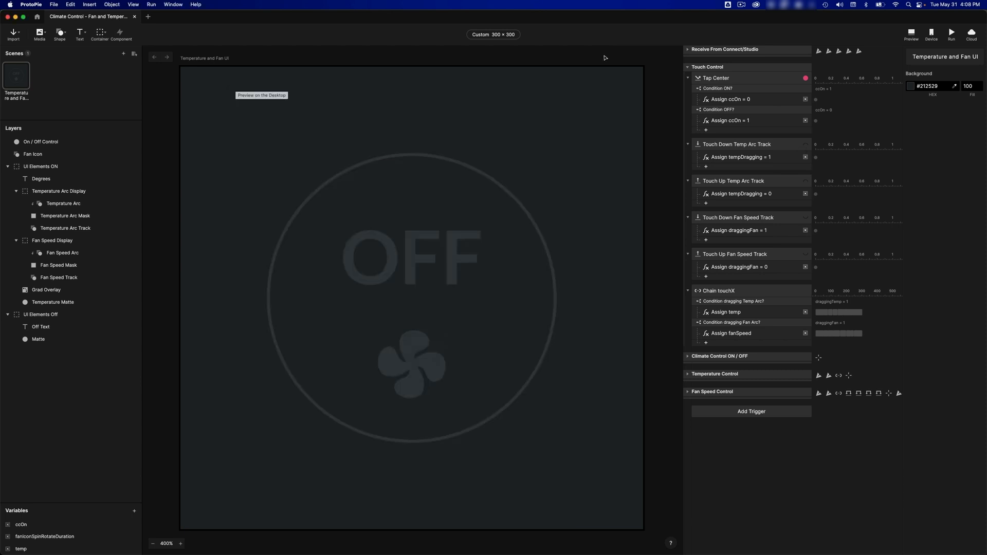
pyautogui.click(688, 67)
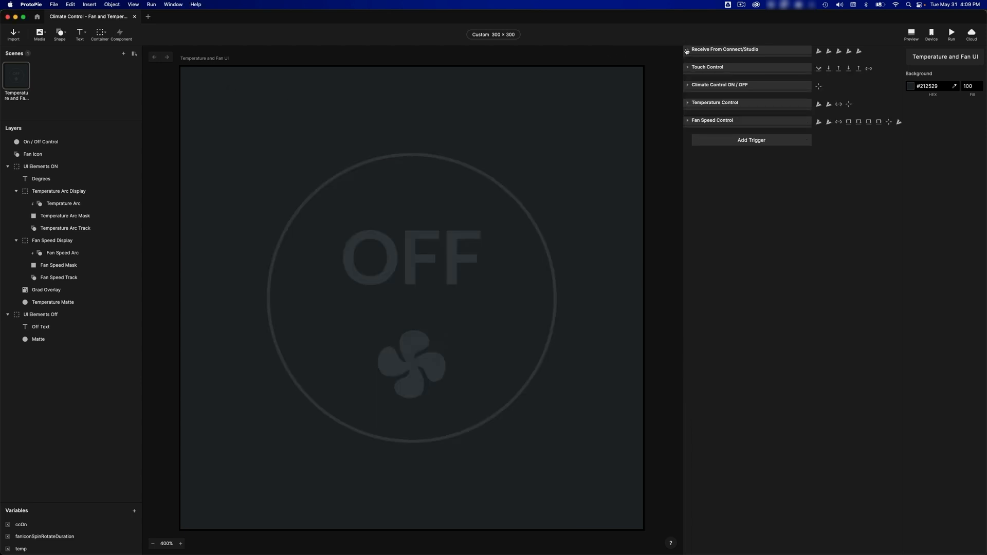
pyautogui.click(687, 49)
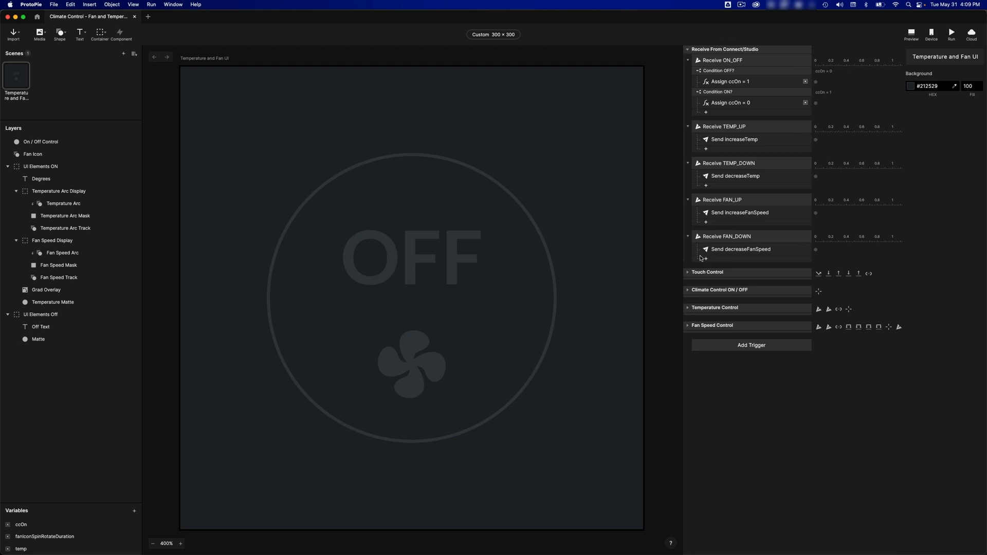
pyautogui.moveTo(687, 273)
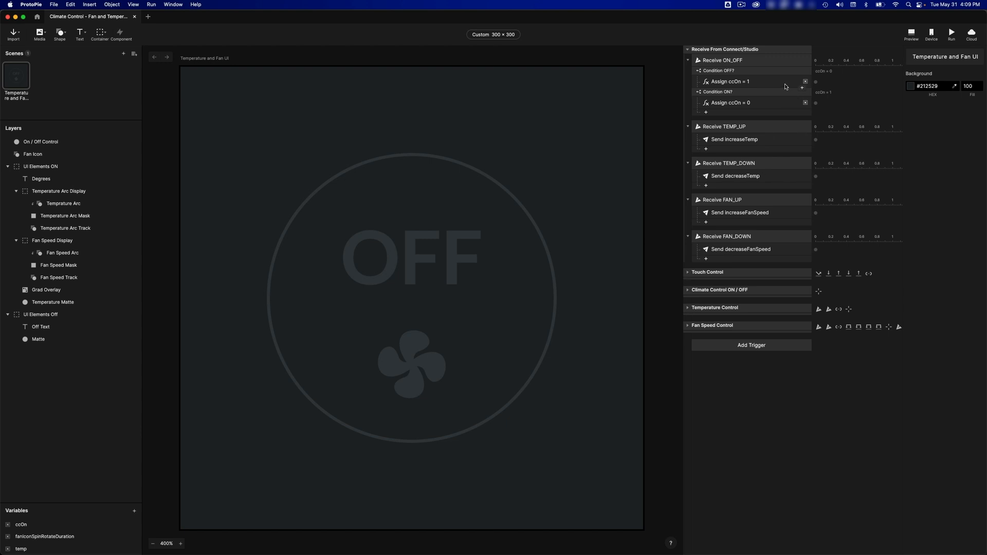
# - Review the receive triggers for ON_OFF, TEMP_UP, TEMP_DOWN, FAN_UP and FAN_DOWN messages
pyautogui.click(723, 60)
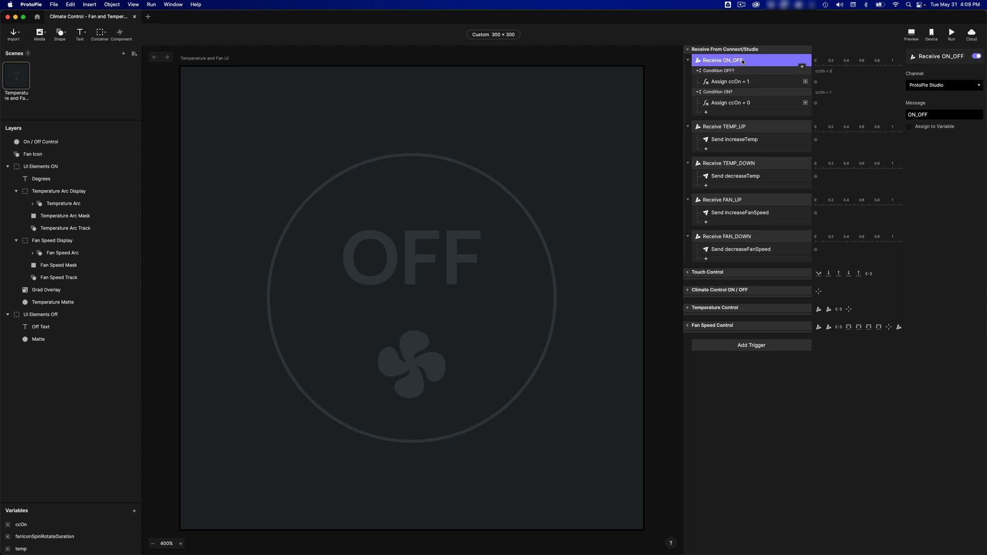
pyautogui.click(936, 114)
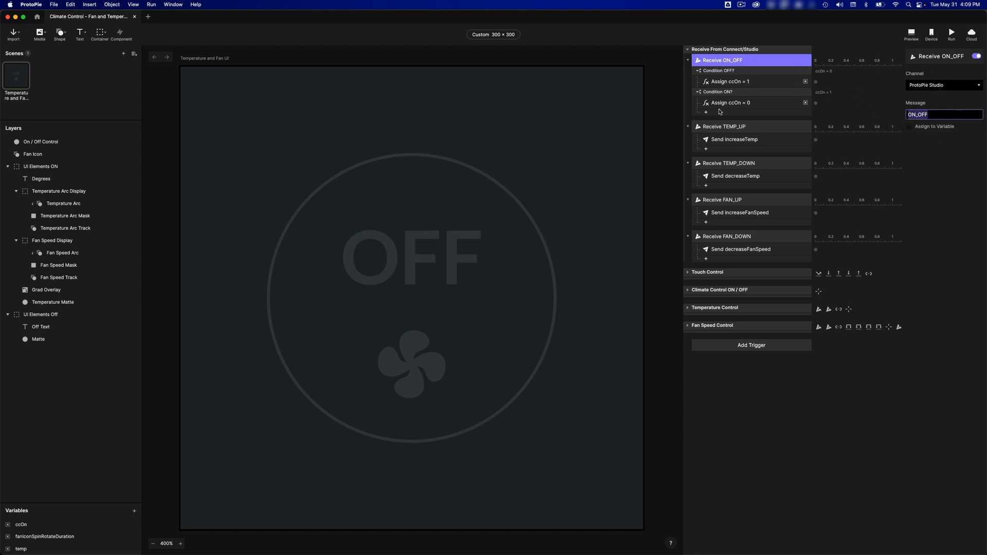
pyautogui.moveTo(725, 90)
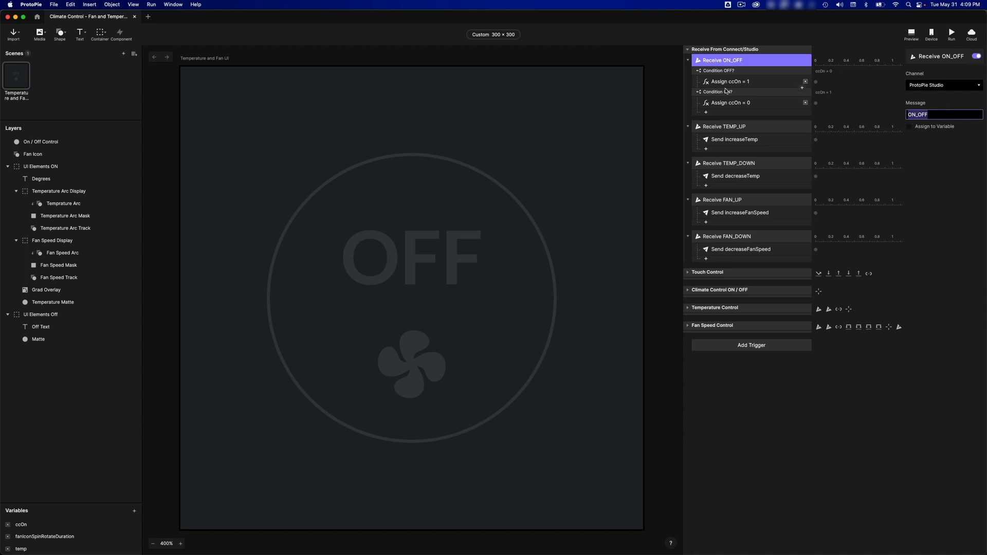
pyautogui.click(724, 127)
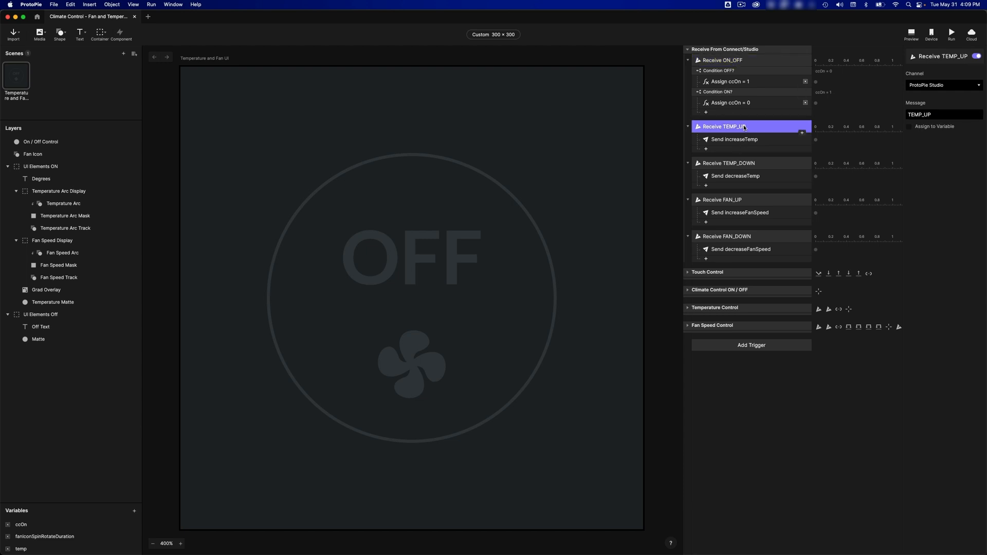
pyautogui.click(729, 163)
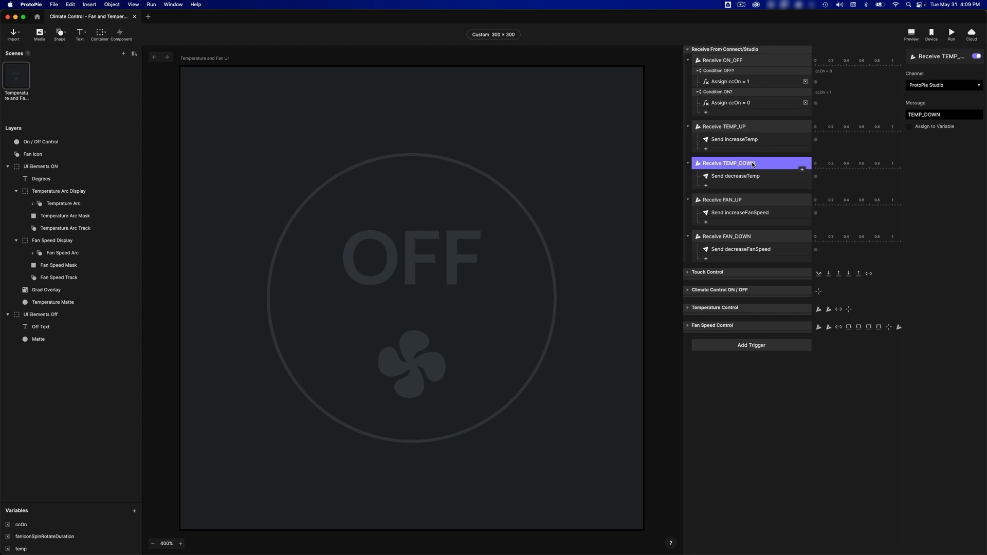
pyautogui.moveTo(755, 195)
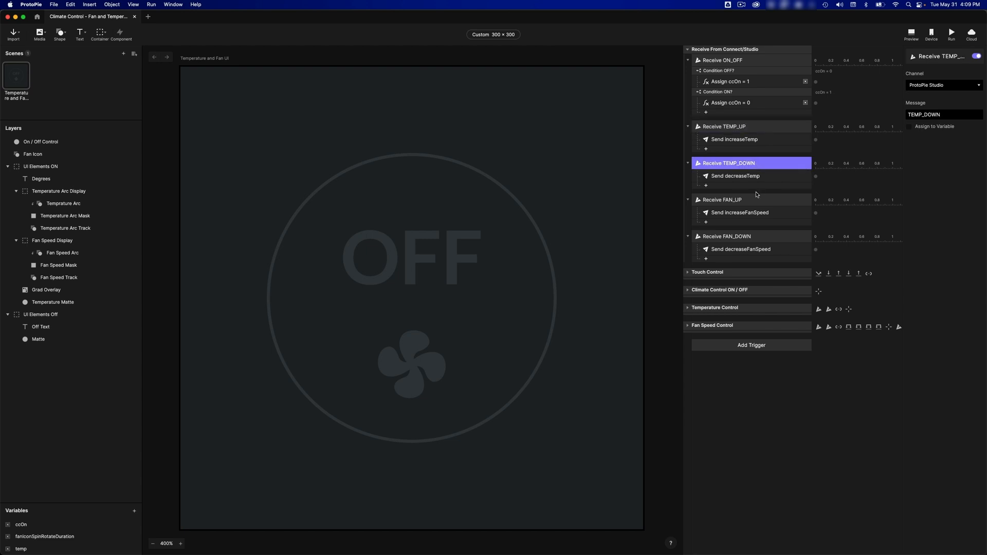
pyautogui.click(723, 199)
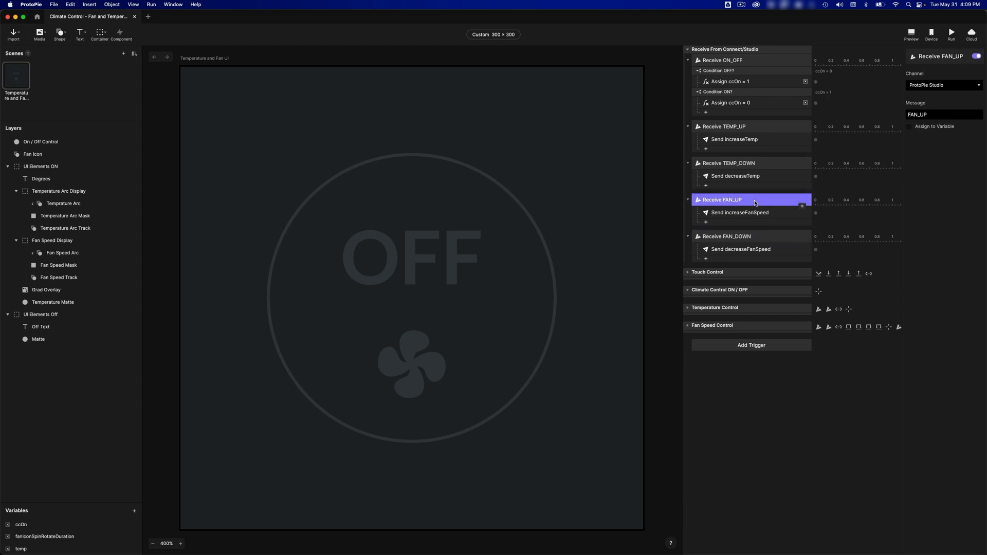
pyautogui.click(725, 237)
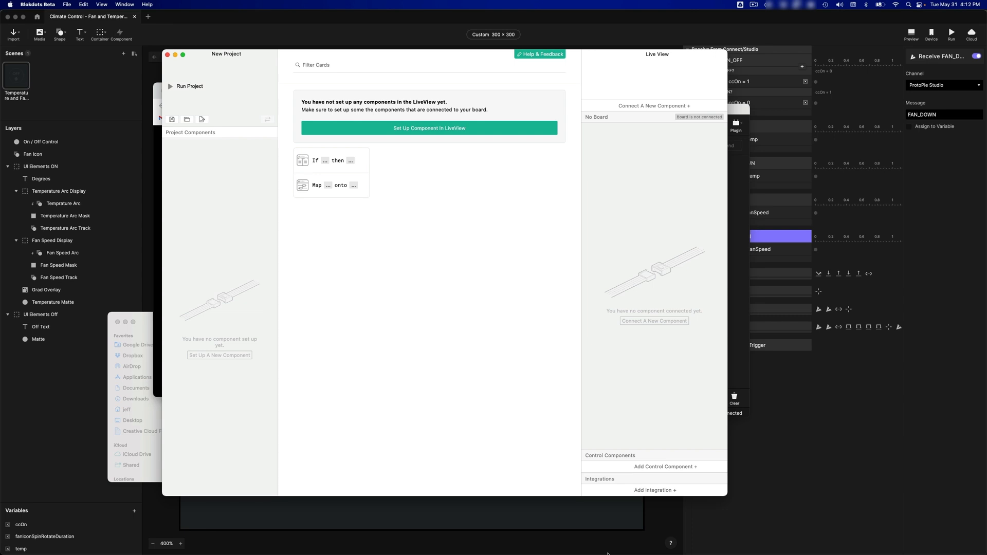
pyautogui.moveTo(691, 121)
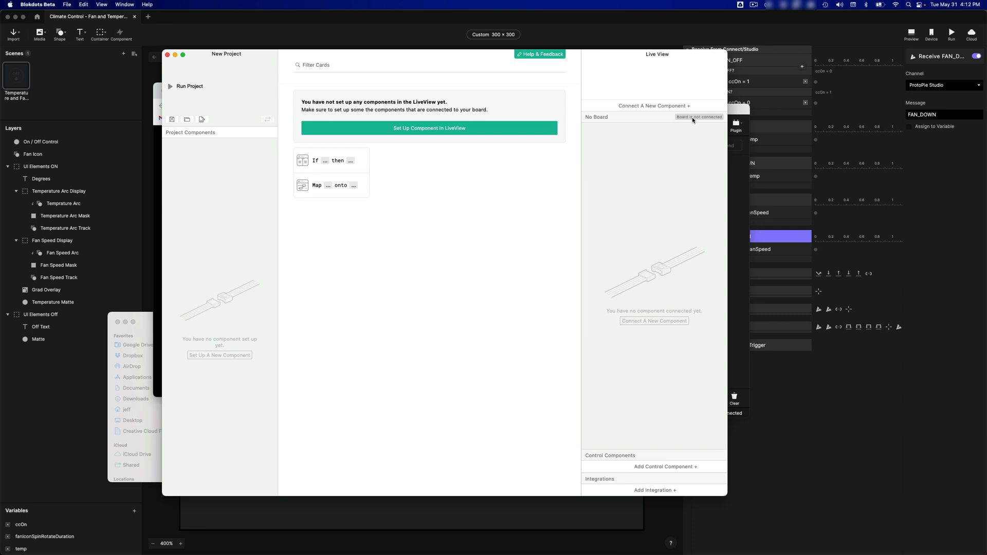
# - Connect the Arduino Uno board from the Live View so it reports Ready
pyautogui.click(697, 118)
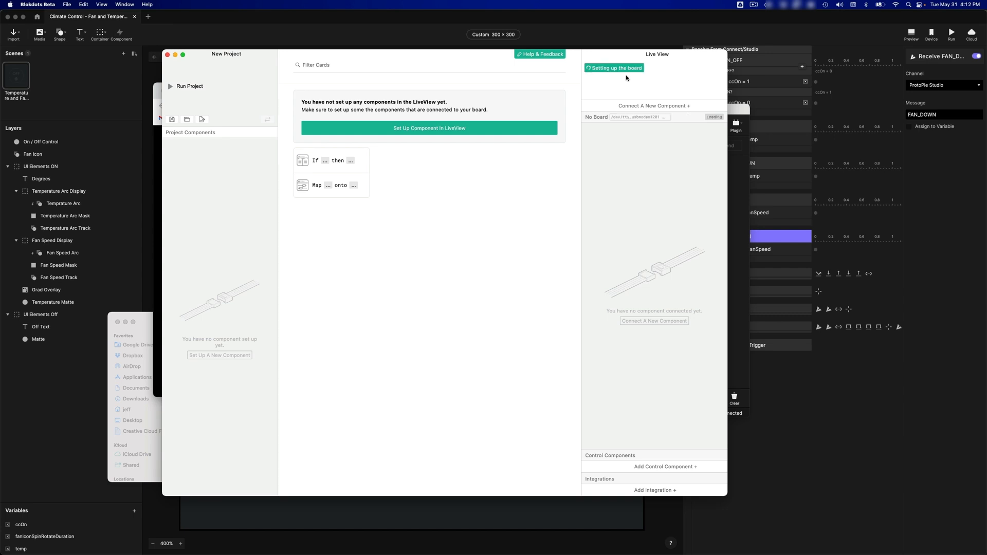
pyautogui.moveTo(634, 79)
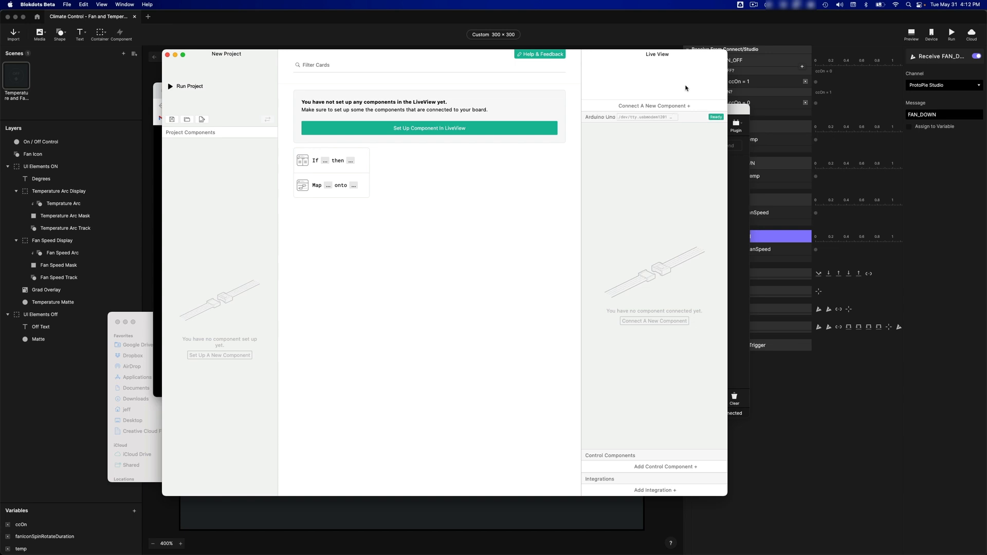
pyautogui.moveTo(657, 152)
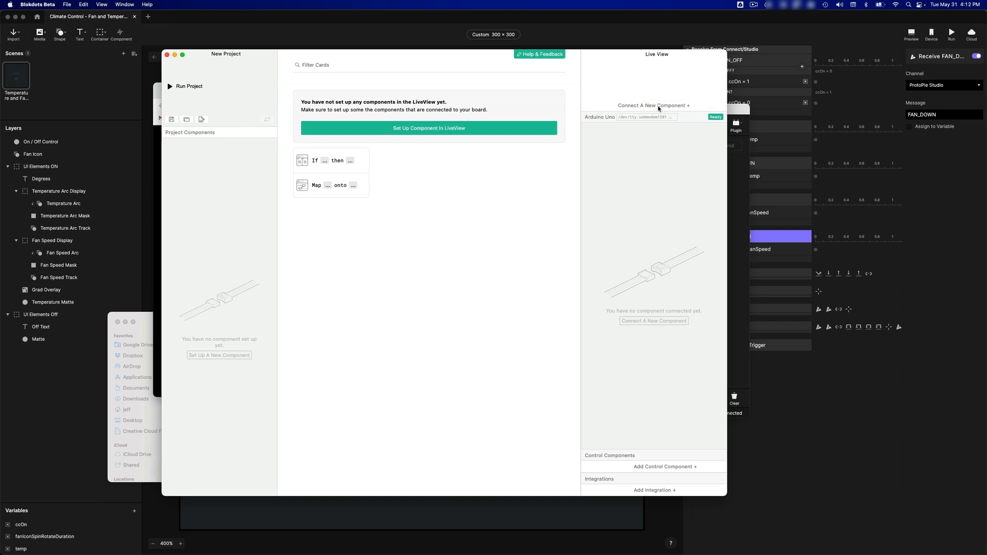
# - Add a Button component on pin D2 of the Arduino Uno
pyautogui.click(653, 105)
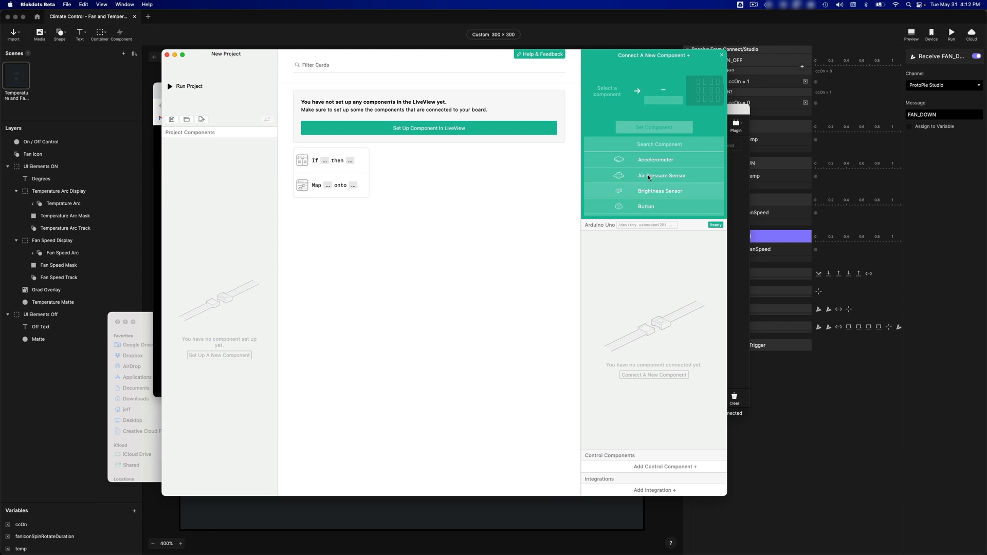
pyautogui.click(646, 206)
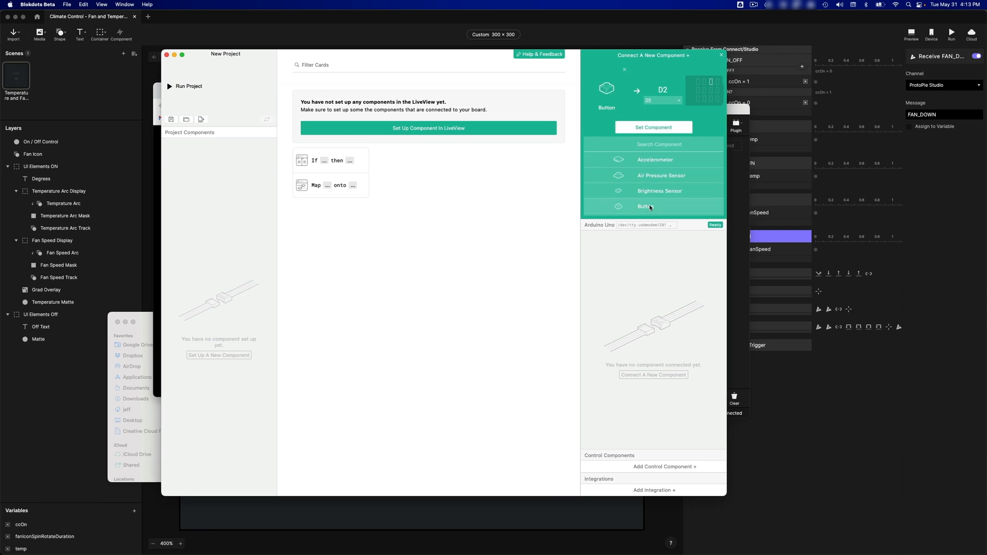
pyautogui.moveTo(661, 101)
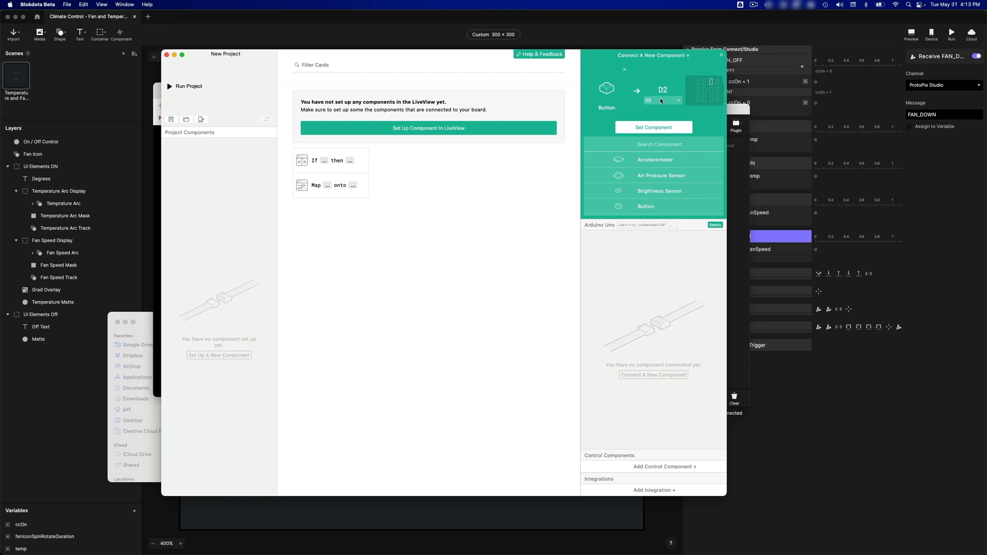
pyautogui.click(661, 101)
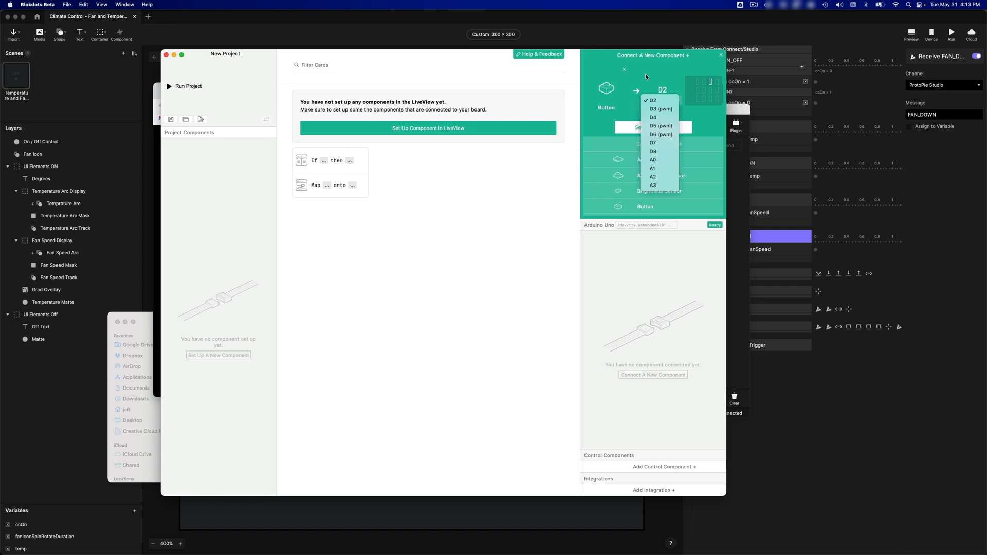
pyautogui.moveTo(650, 93)
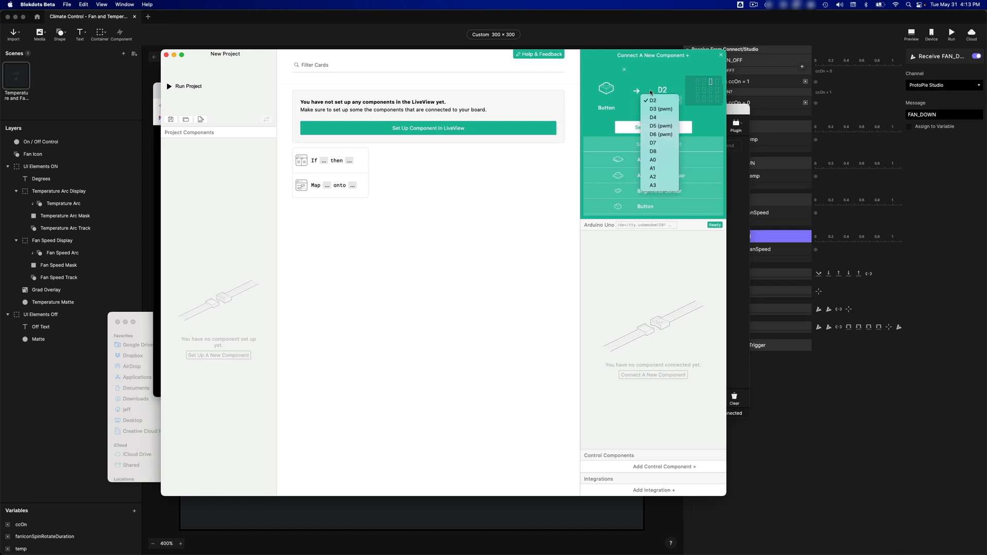
pyautogui.moveTo(655, 118)
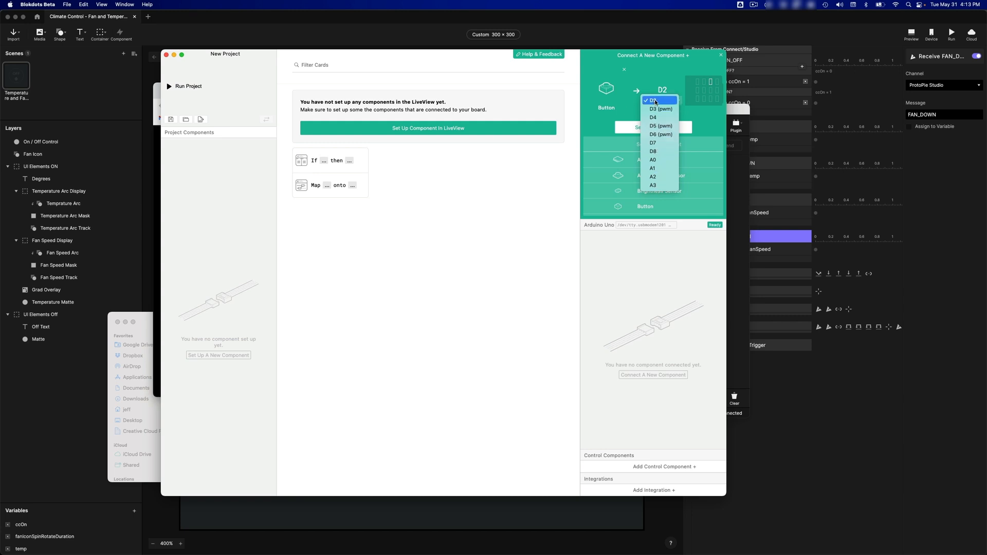
pyautogui.click(658, 100)
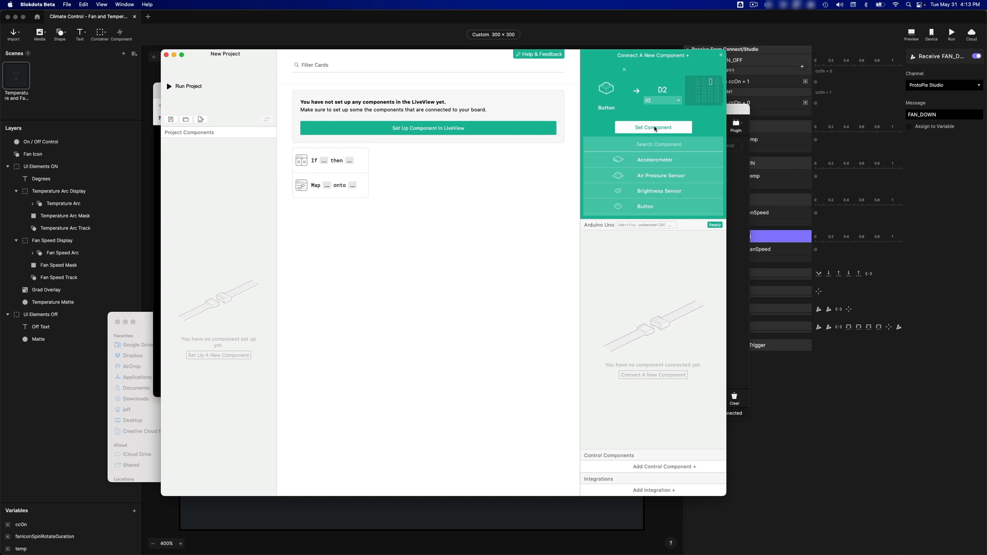
pyautogui.click(653, 127)
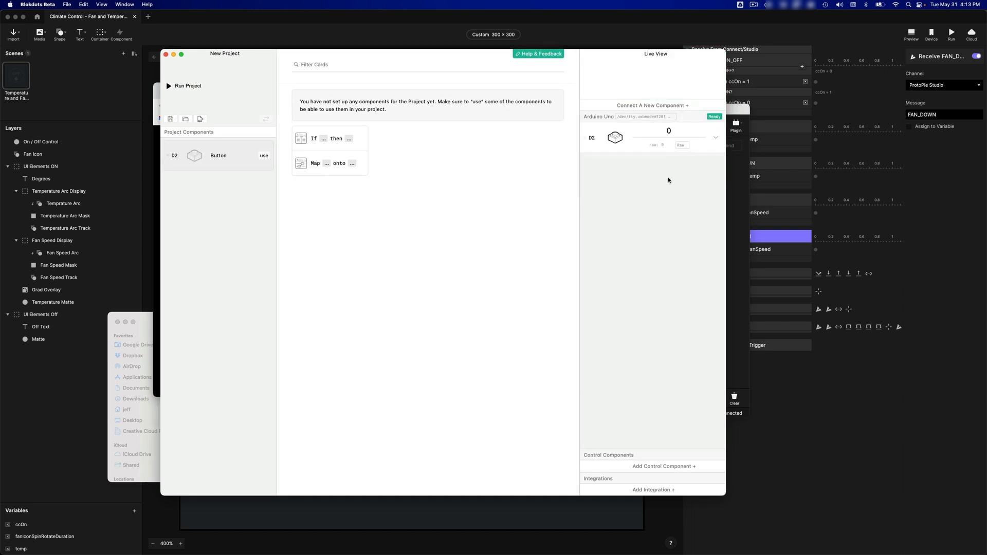
# - Add an Encoder component connected to pin D3
pyautogui.click(652, 105)
pyautogui.write('encoder')
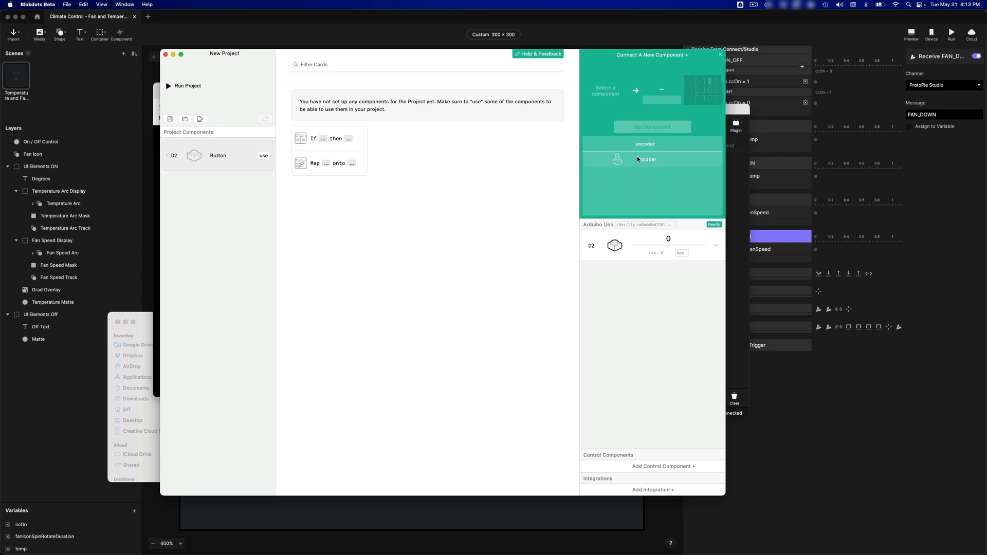
pyautogui.click(645, 159)
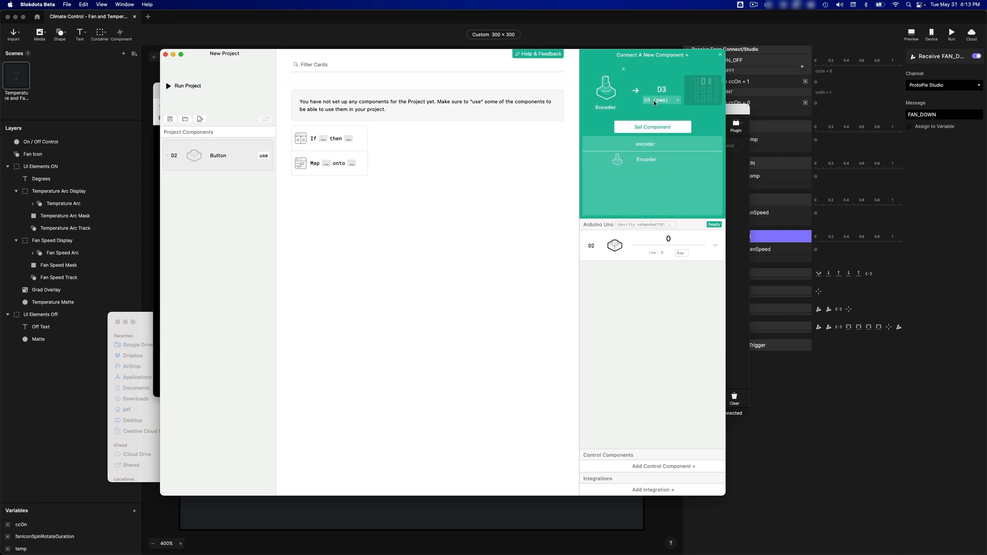
pyautogui.click(661, 100)
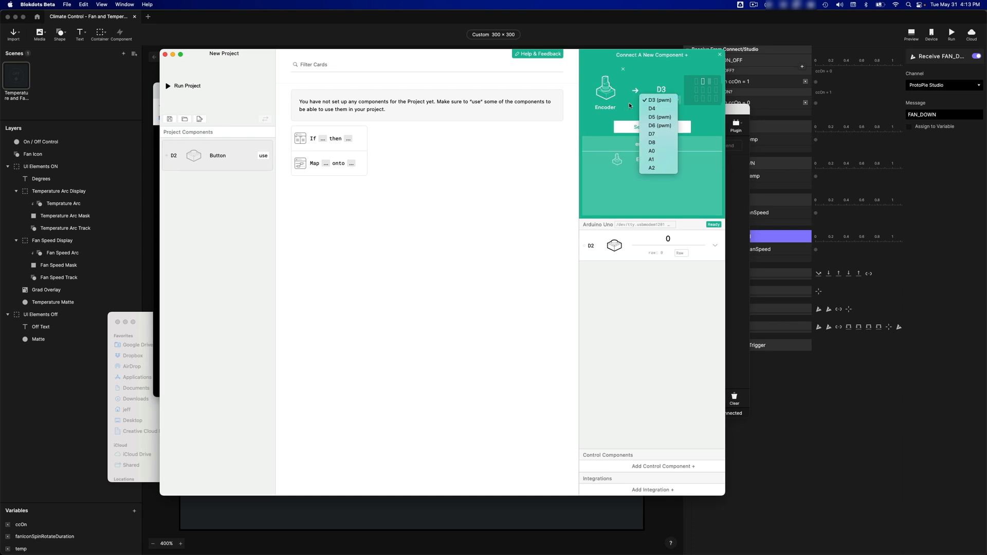
pyautogui.click(659, 100)
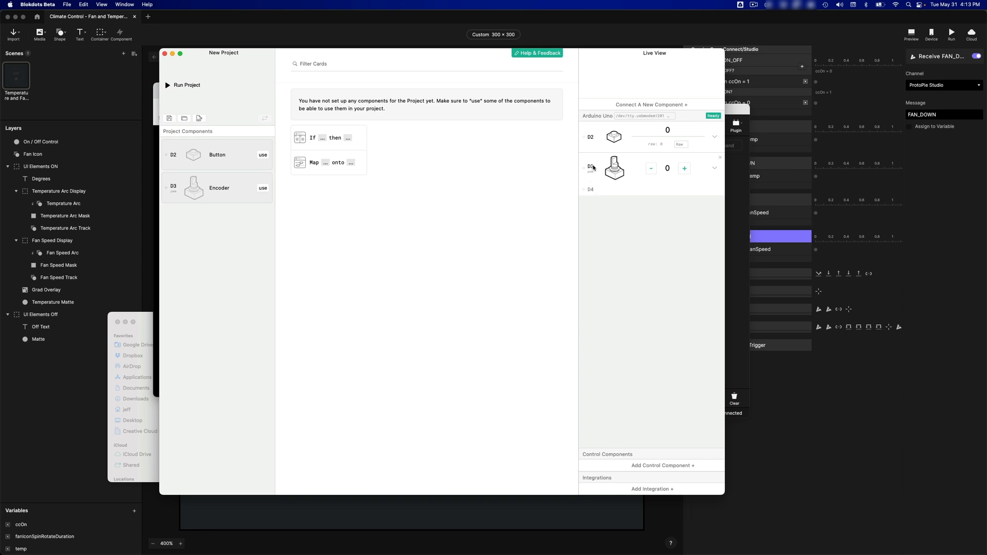
pyautogui.moveTo(594, 168)
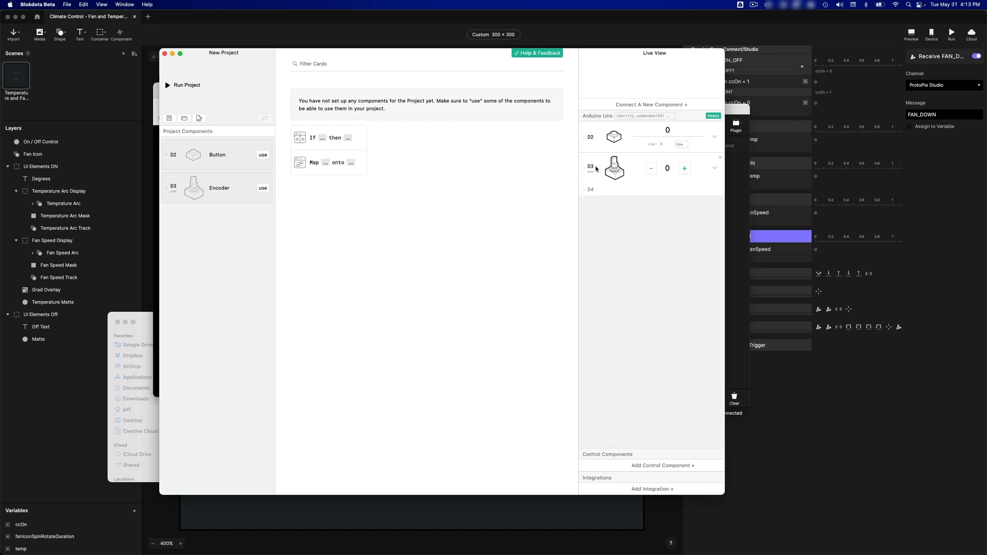
pyautogui.moveTo(592, 170)
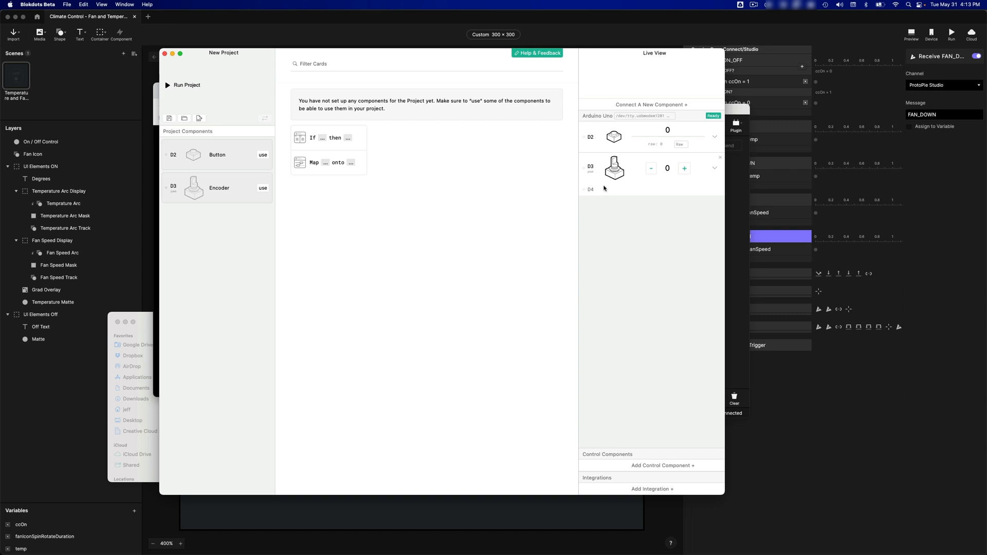
pyautogui.moveTo(604, 213)
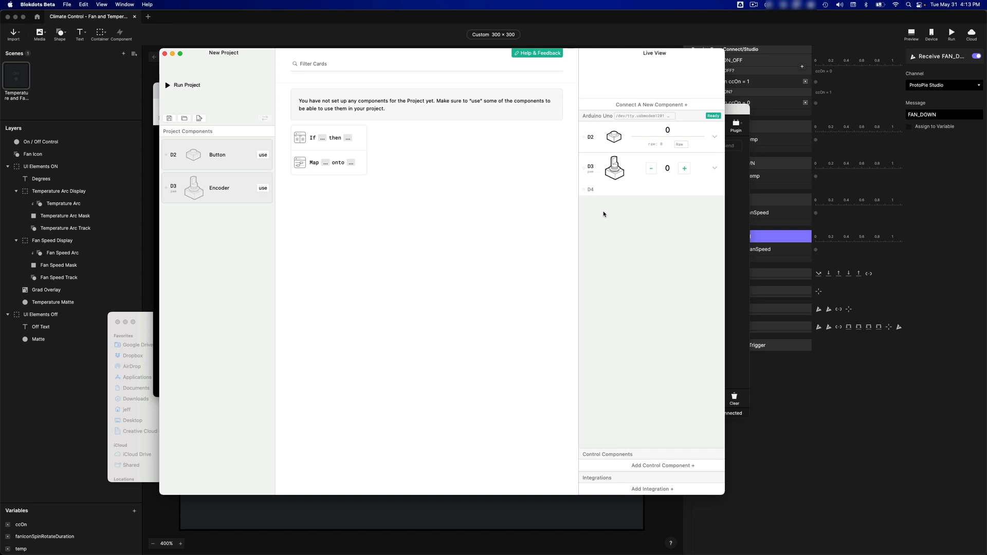
# - Add a second Button on pin D5 and a second Encoder on pin D6
pyautogui.click(652, 105)
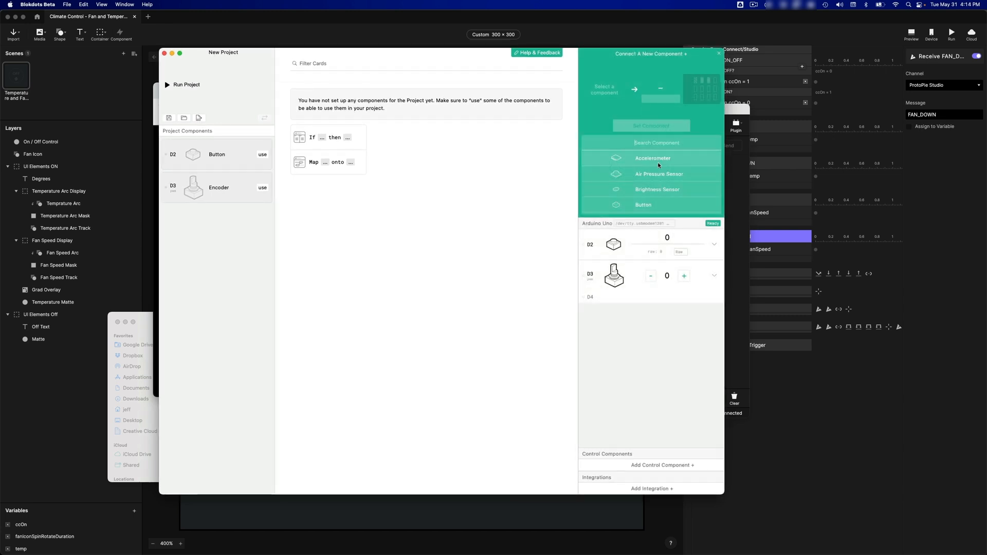
pyautogui.click(643, 205)
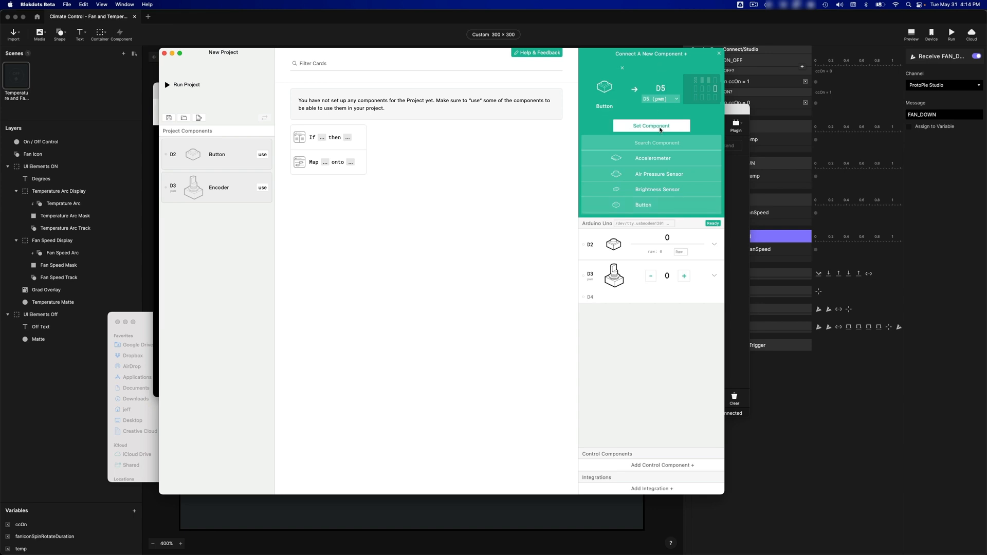
pyautogui.click(650, 126)
pyautogui.write('enco')
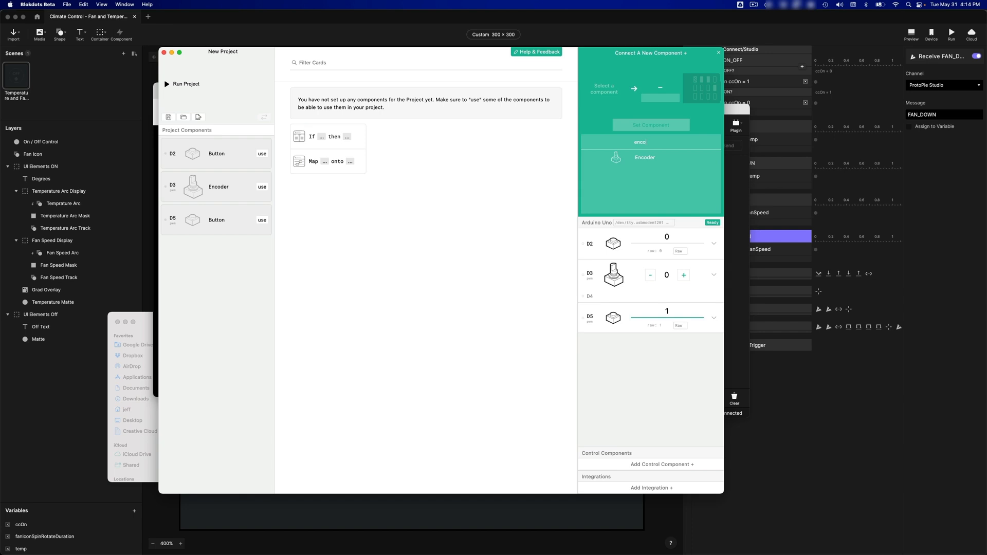
pyautogui.click(644, 156)
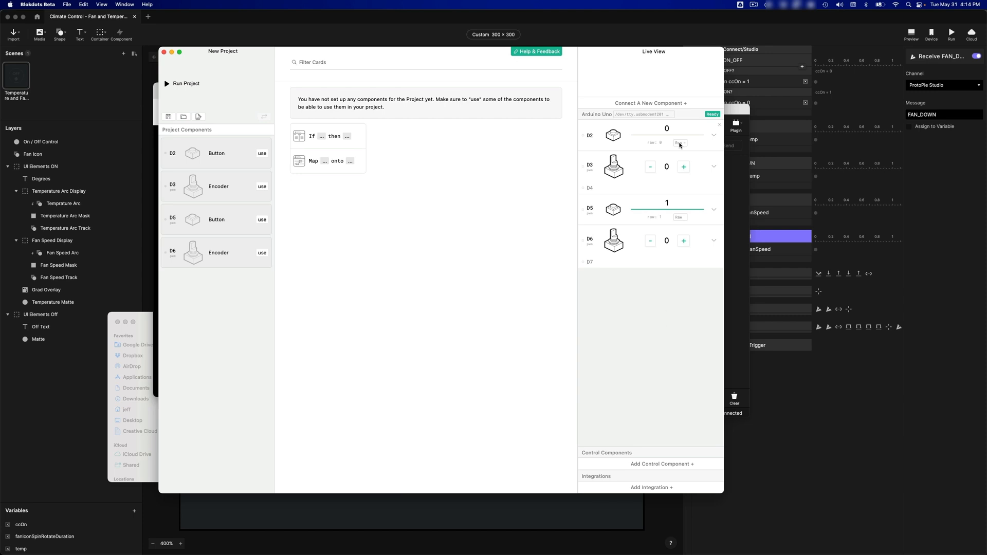
pyautogui.moveTo(627, 299)
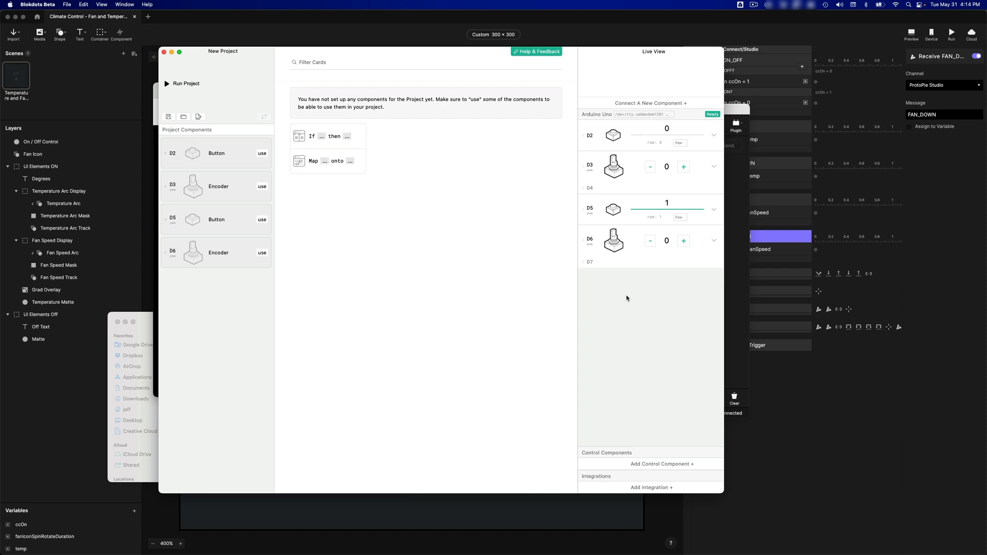
pyautogui.moveTo(629, 284)
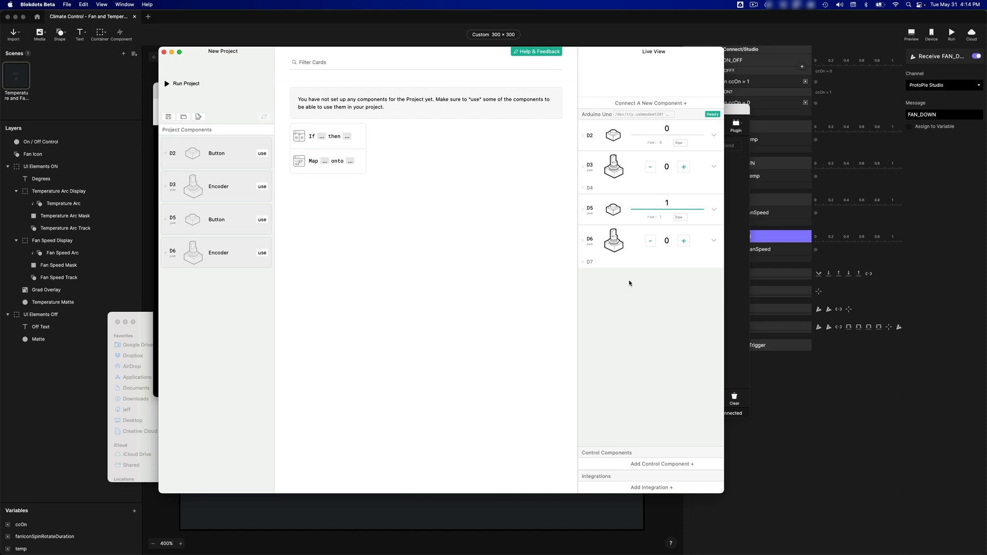
pyautogui.click(683, 167)
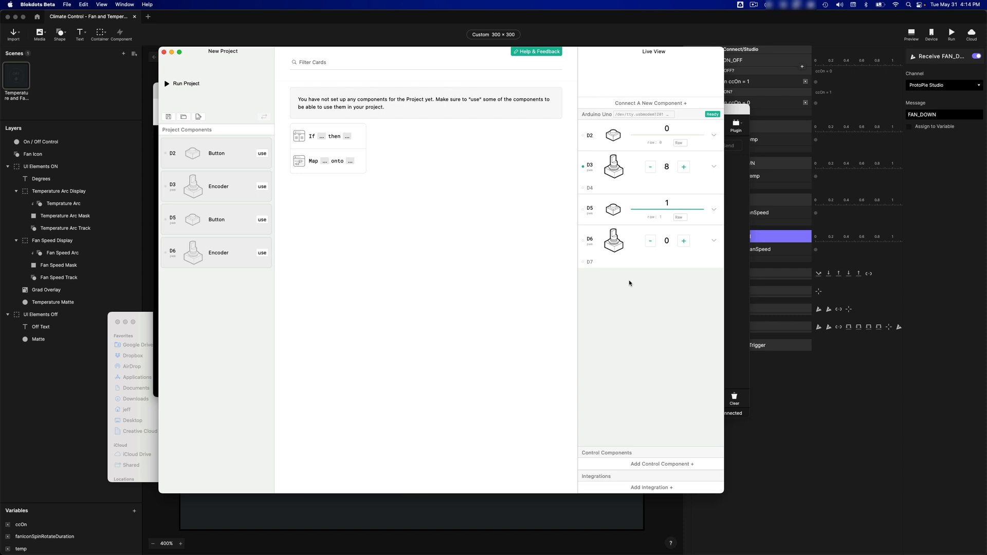
pyautogui.click(650, 167)
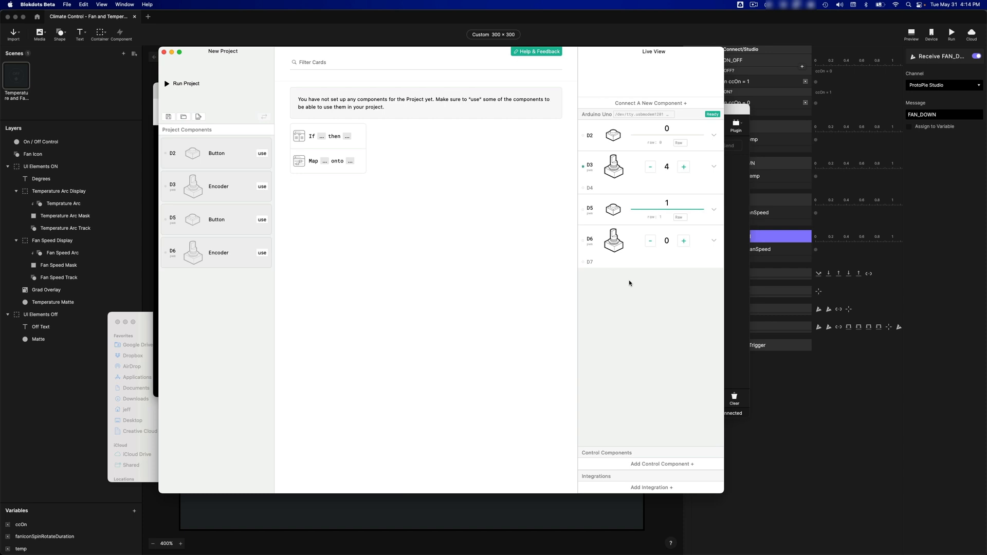
pyautogui.click(650, 167)
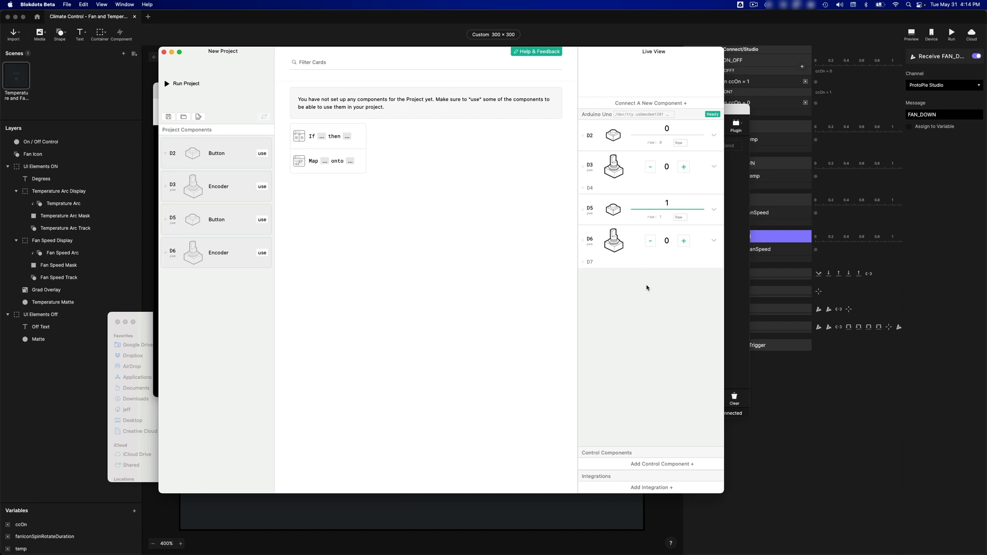
pyautogui.click(683, 241)
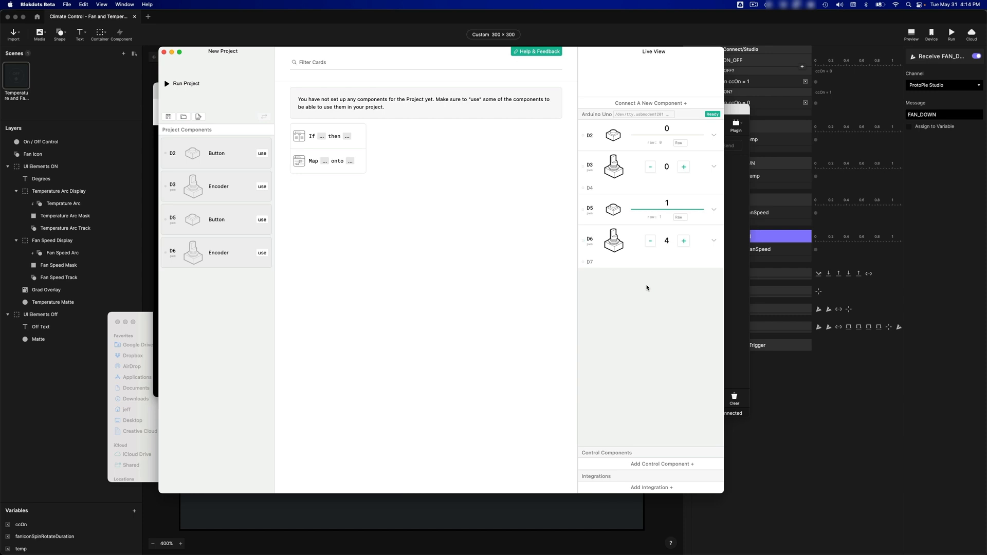
pyautogui.click(682, 241)
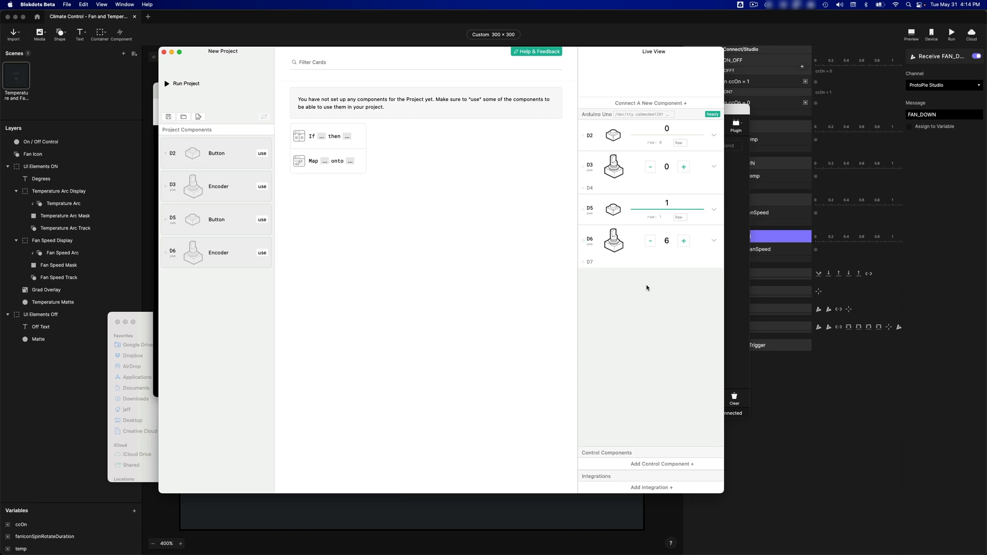
pyautogui.click(650, 241)
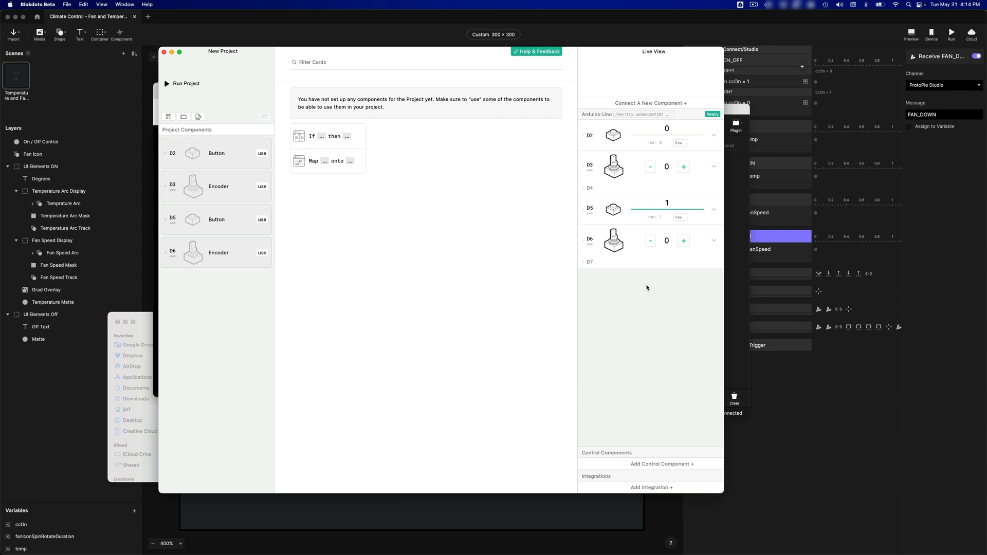
pyautogui.moveTo(661, 193)
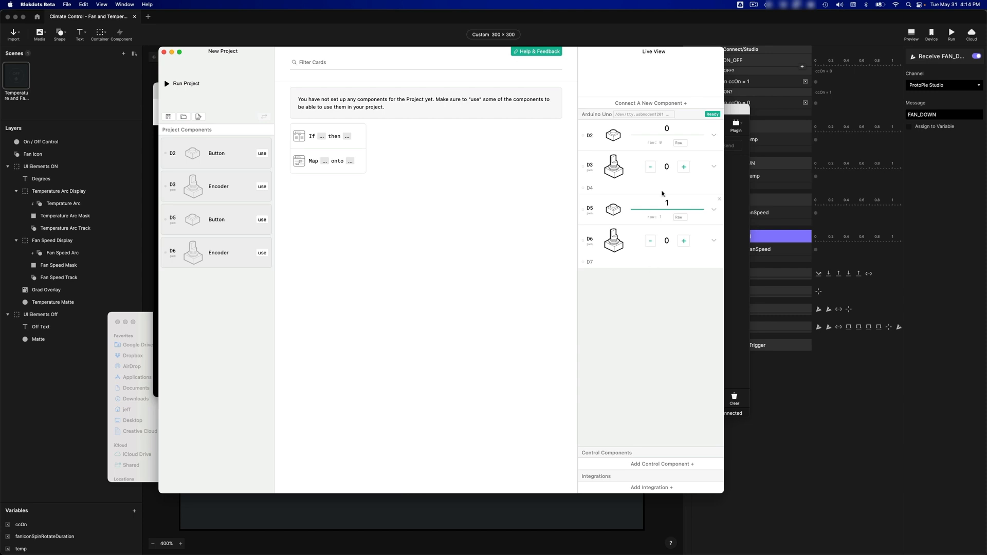
pyautogui.moveTo(663, 138)
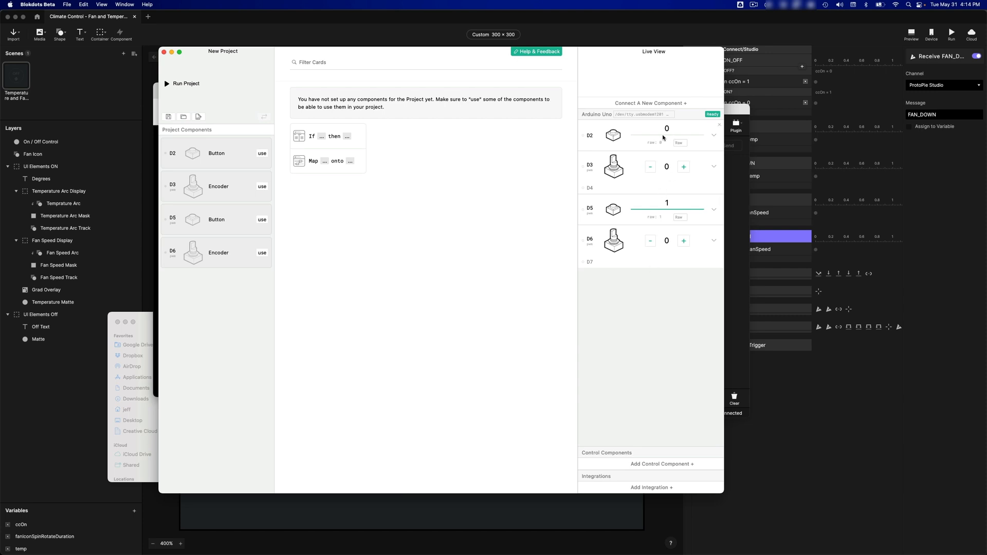
pyautogui.moveTo(650, 312)
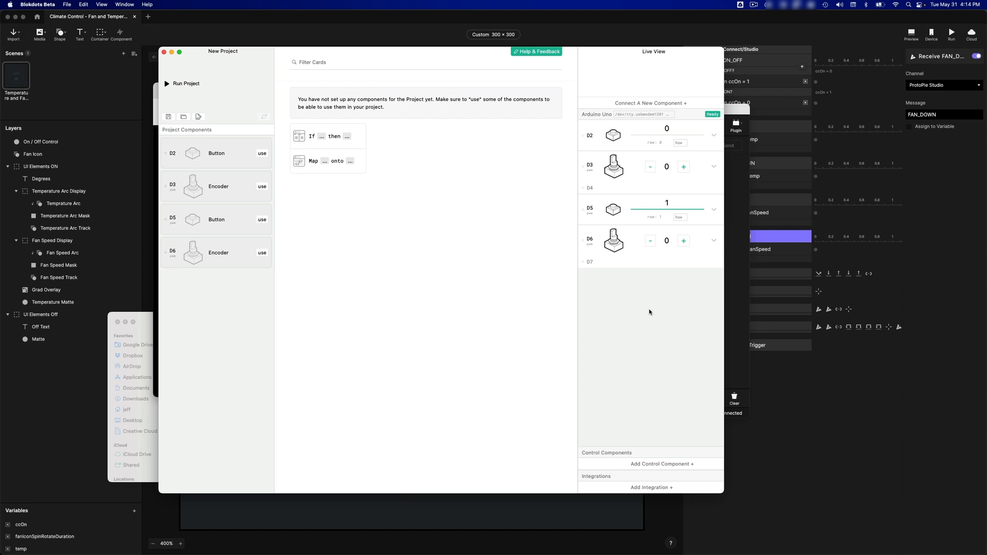
pyautogui.moveTo(690, 211)
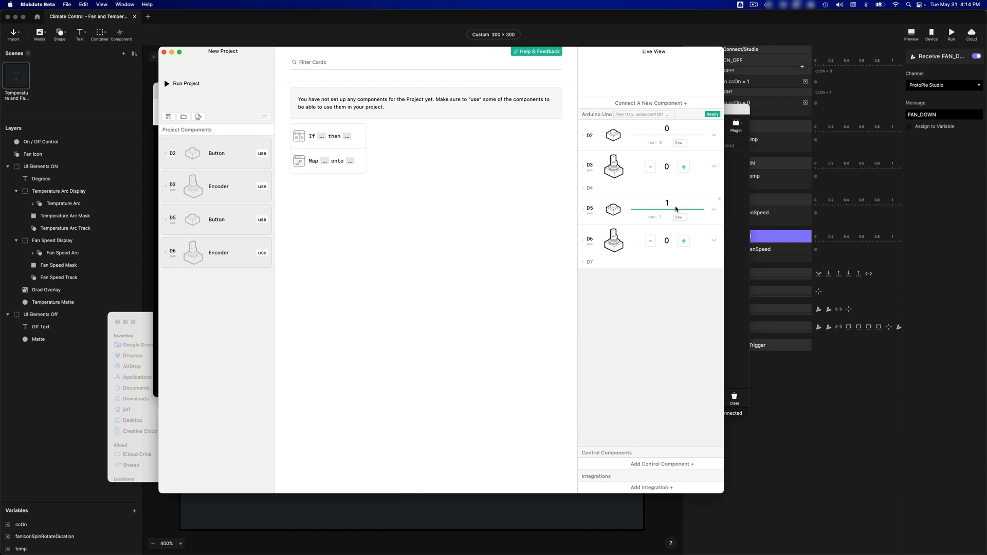
pyautogui.moveTo(674, 215)
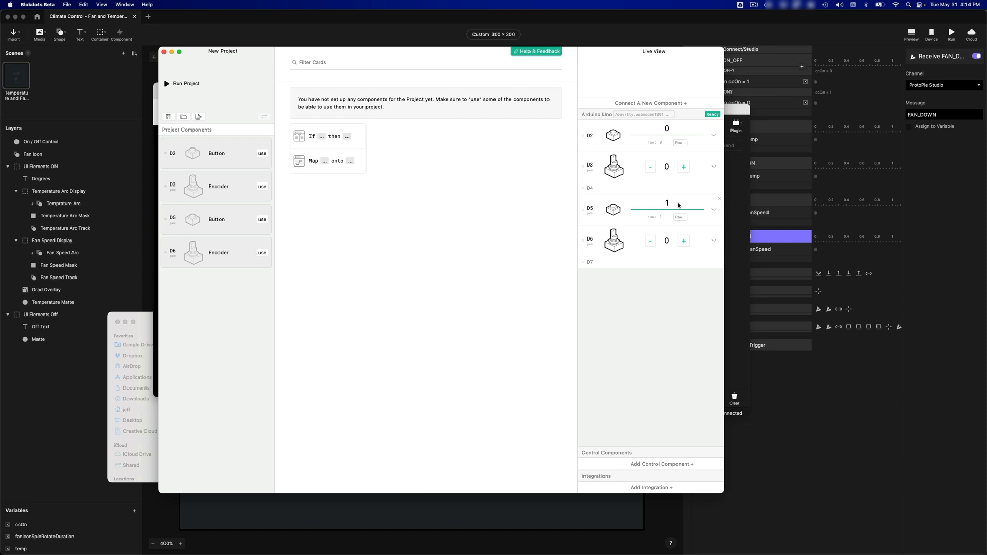
pyautogui.moveTo(638, 144)
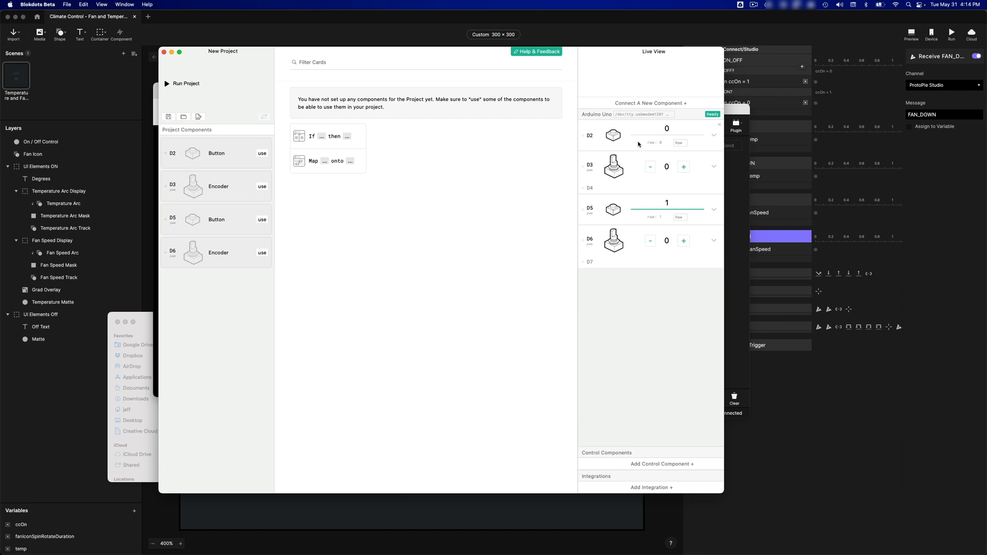
pyautogui.moveTo(621, 130)
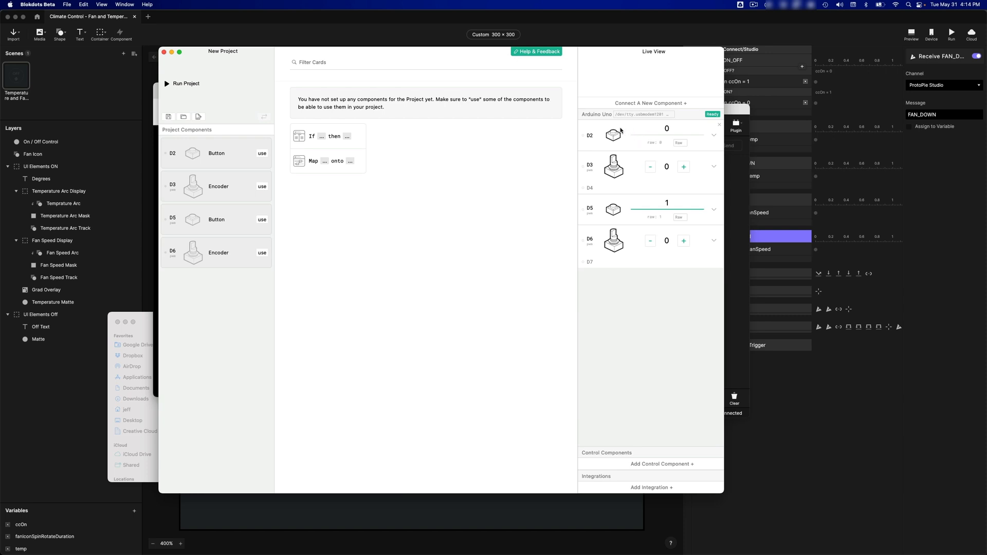
pyautogui.moveTo(660, 137)
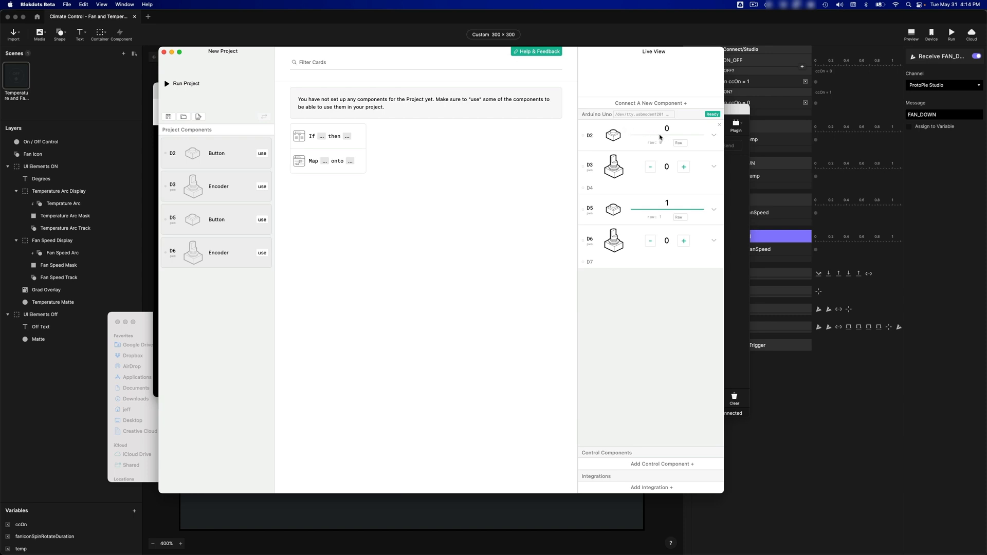
pyautogui.click(666, 134)
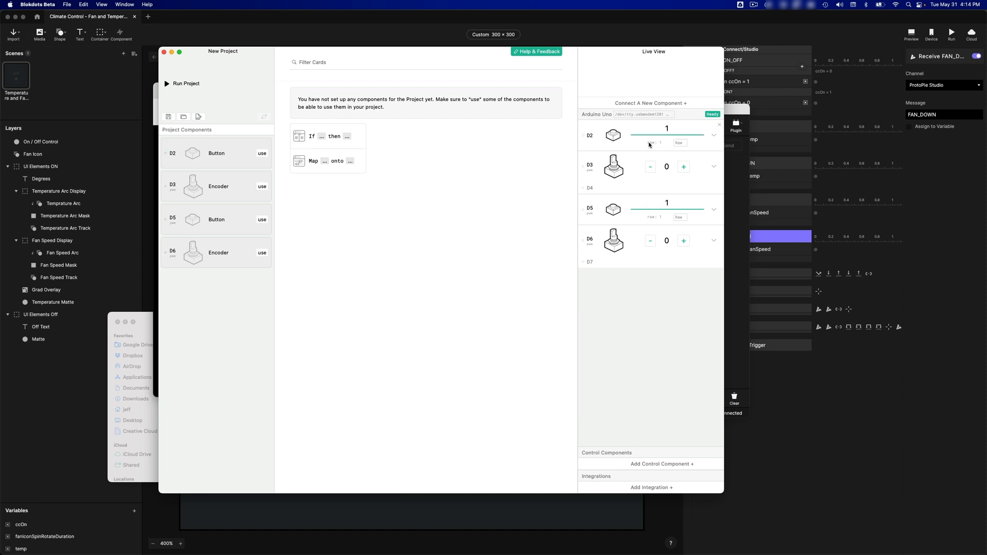
pyautogui.click(666, 134)
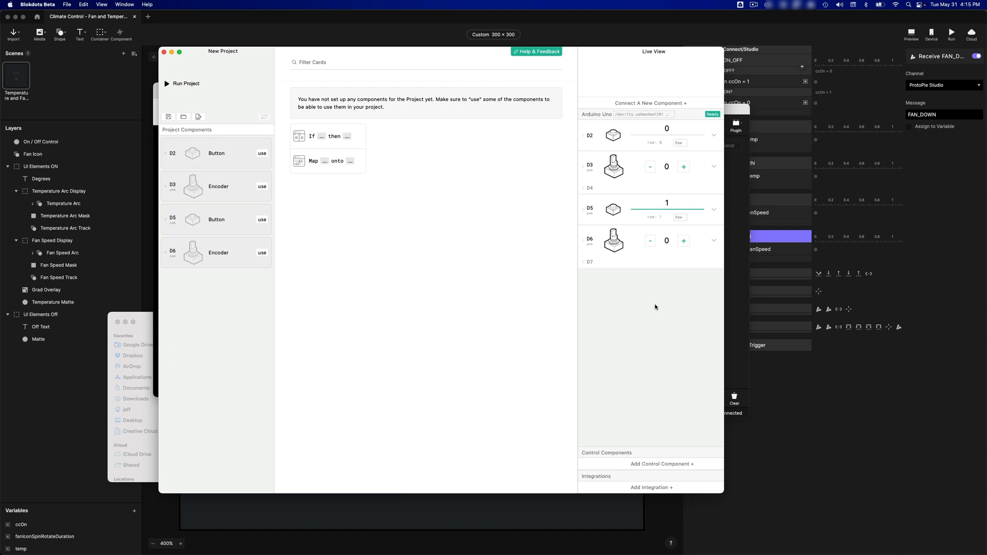
pyautogui.moveTo(636, 207)
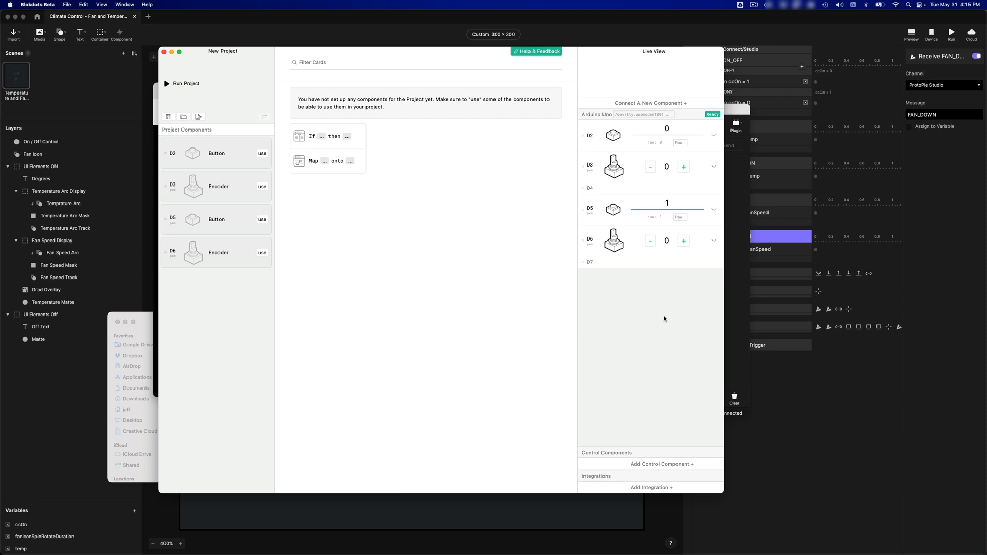
pyautogui.moveTo(658, 245)
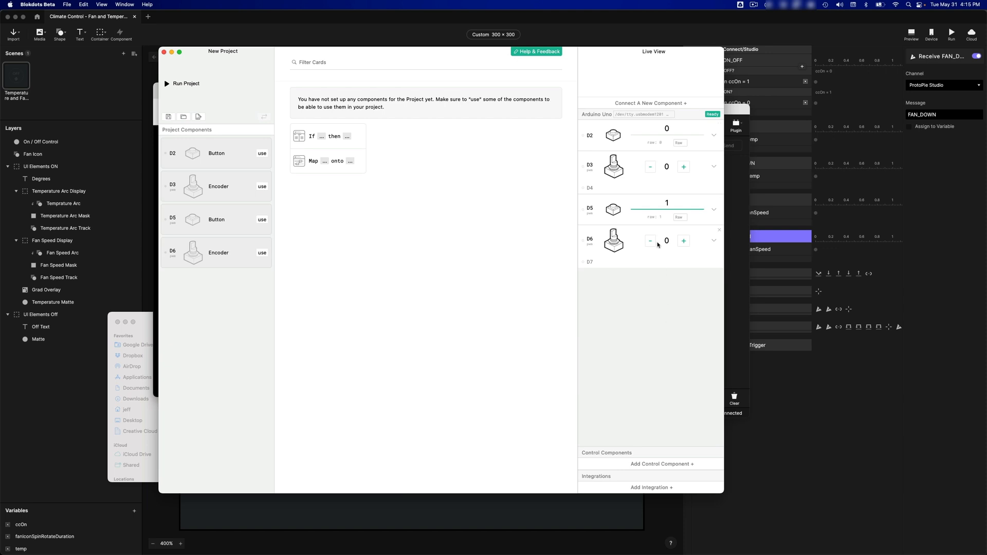
pyautogui.moveTo(678, 330)
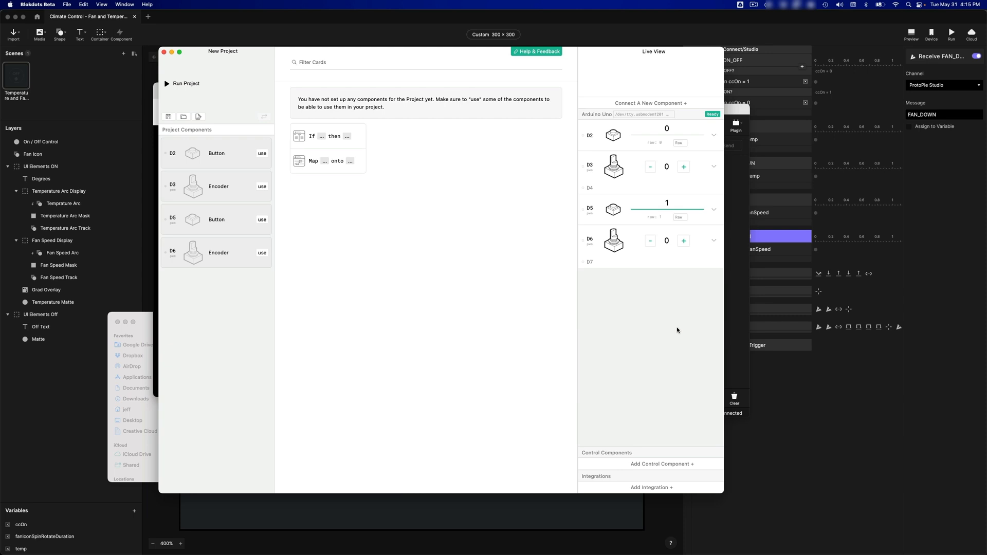
pyautogui.moveTo(670, 325)
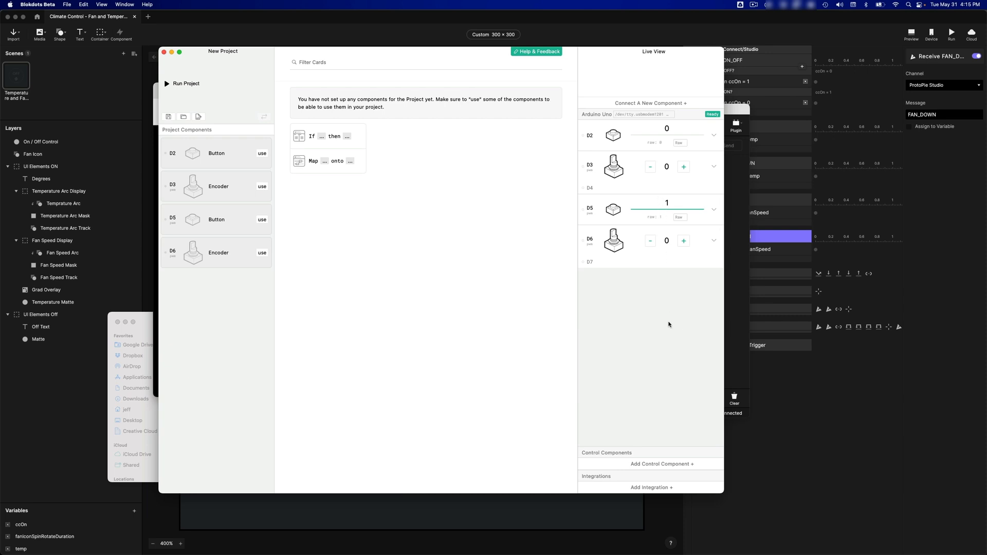
pyautogui.moveTo(672, 209)
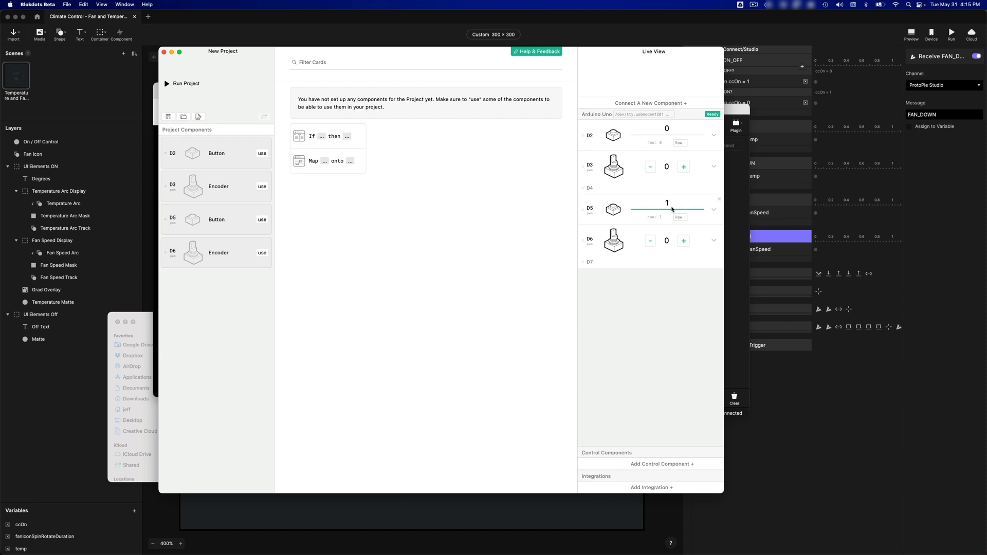
pyautogui.moveTo(647, 154)
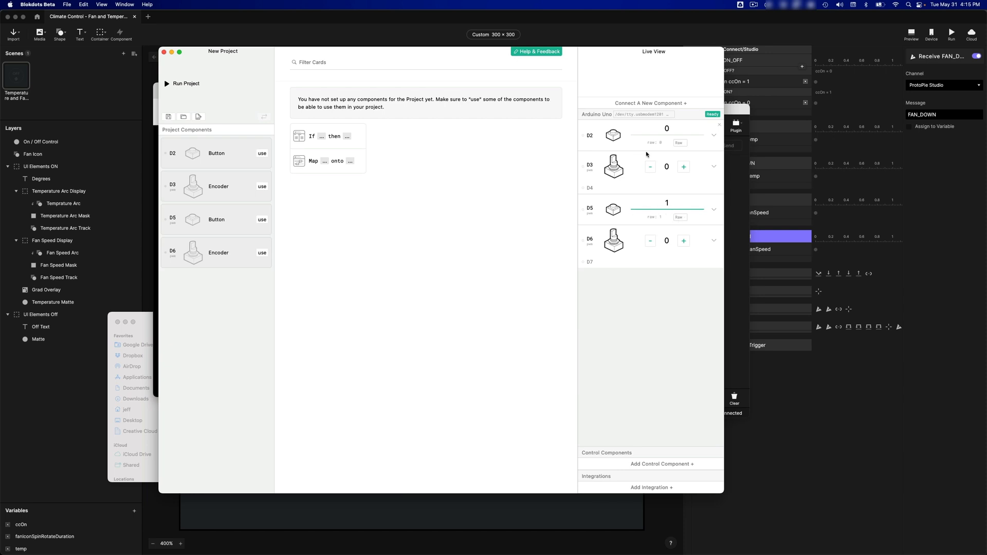
pyautogui.moveTo(650, 131)
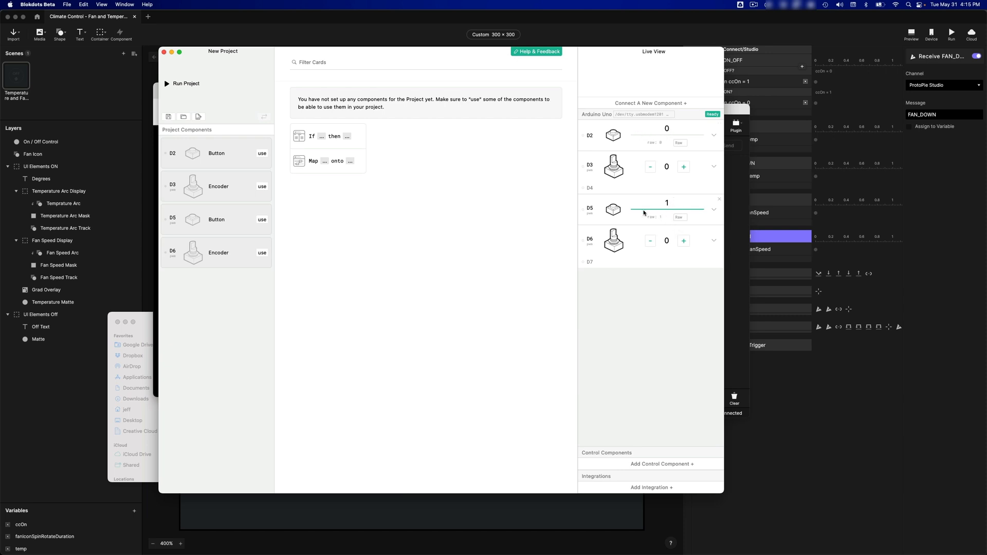
pyautogui.moveTo(653, 217)
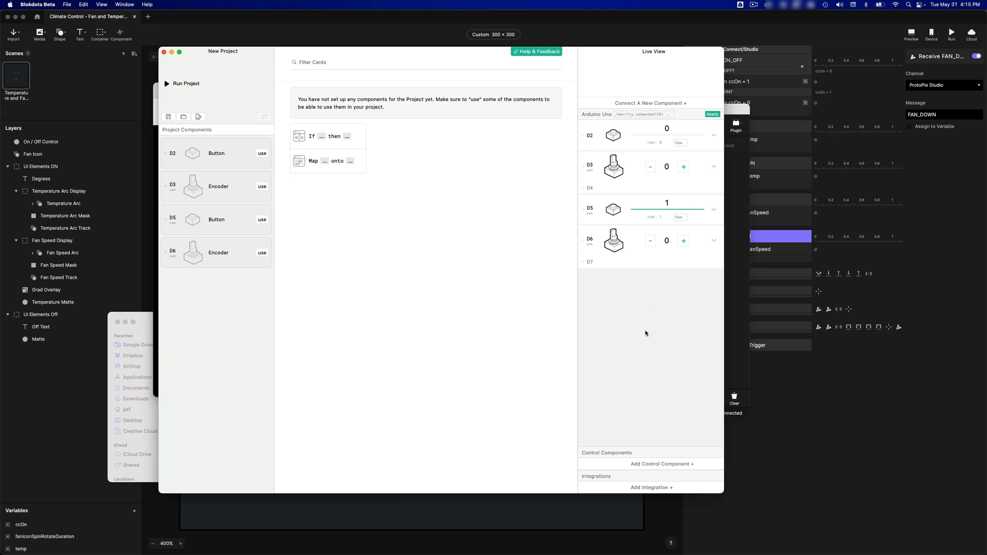
pyautogui.moveTo(652, 492)
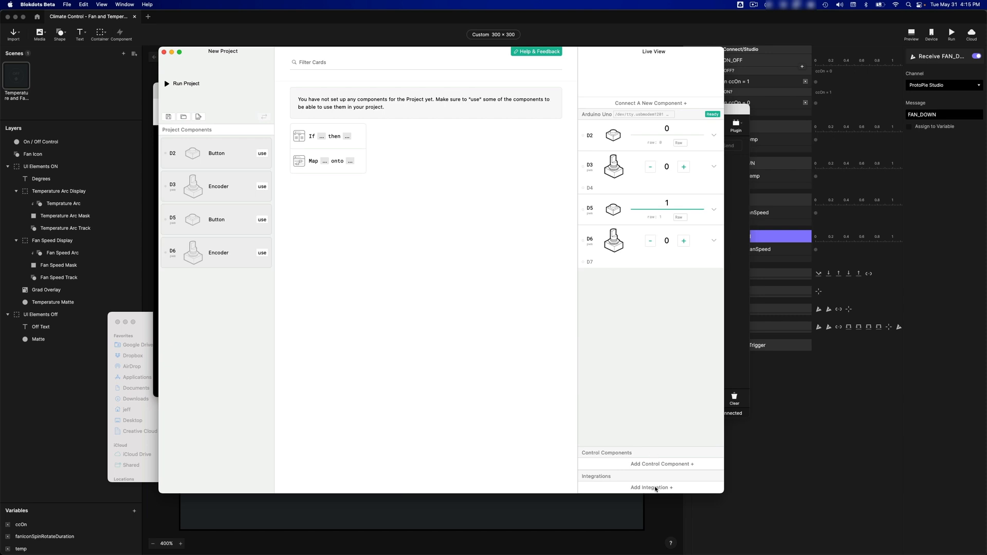
# - Add the ProtoPie Connect integration and verify Blokdots shows as a connected plug-in in Connect
pyautogui.click(652, 487)
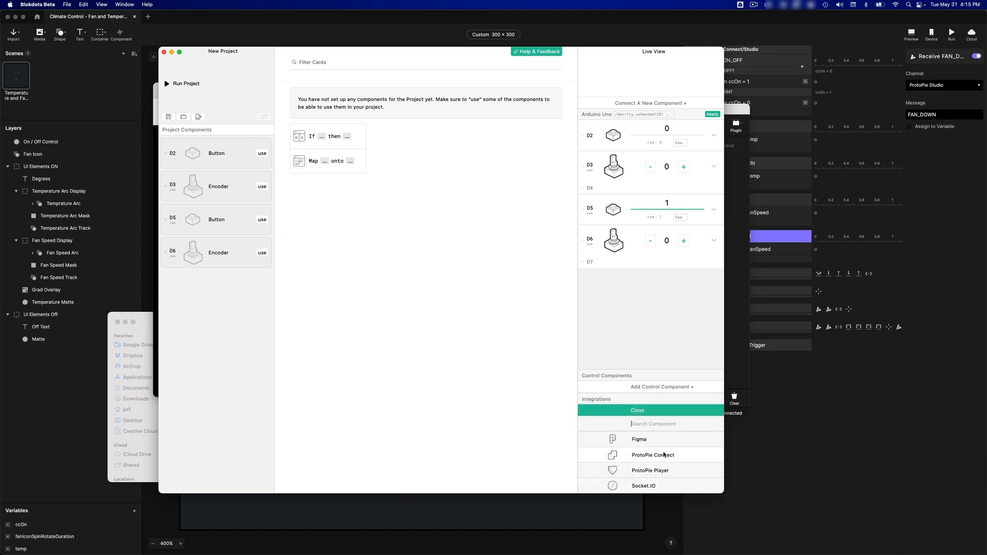
pyautogui.click(652, 454)
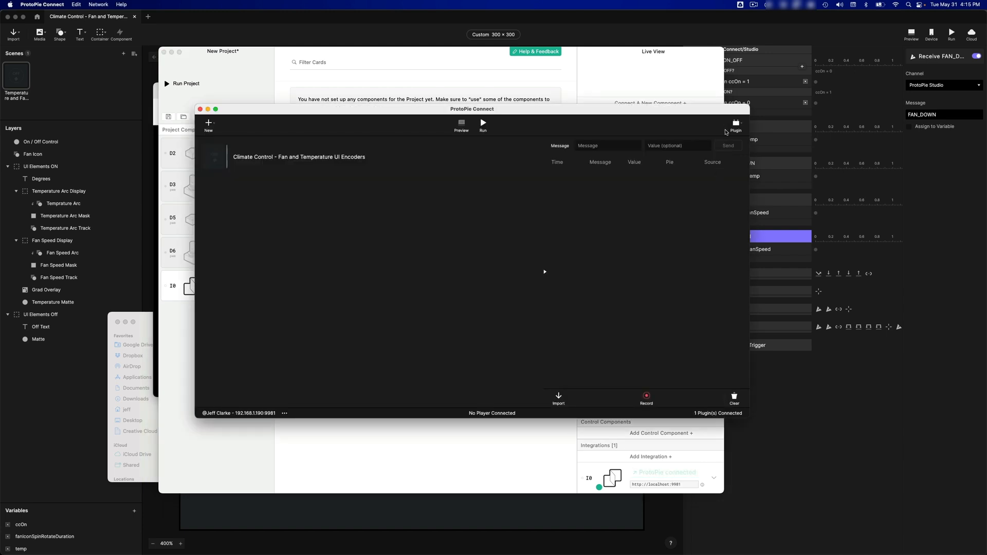
pyautogui.click(735, 125)
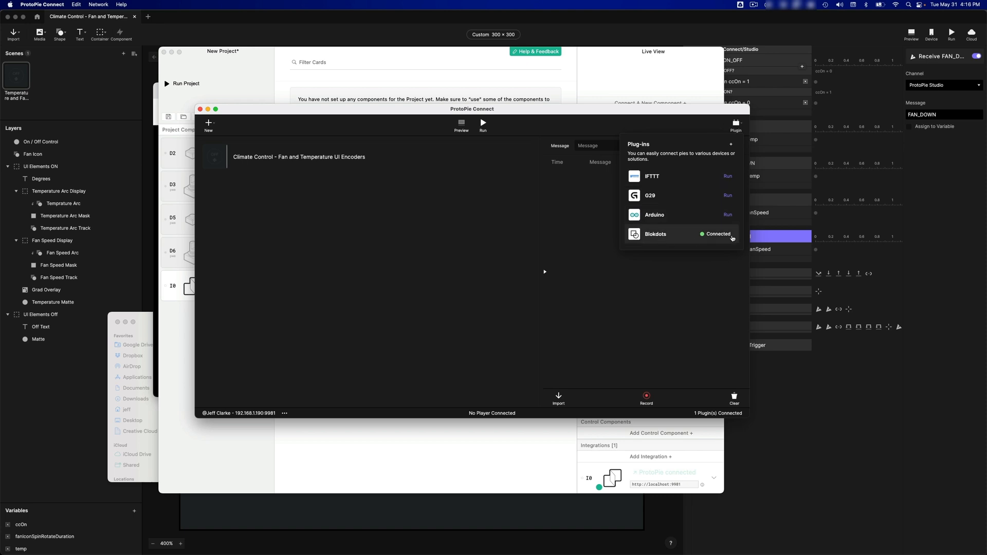
pyautogui.moveTo(577, 211)
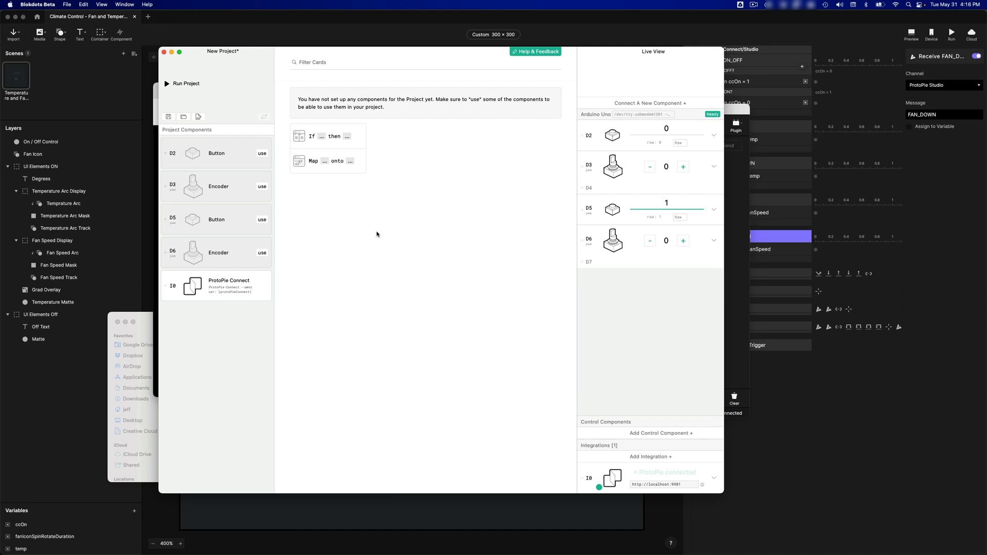
pyautogui.moveTo(301, 170)
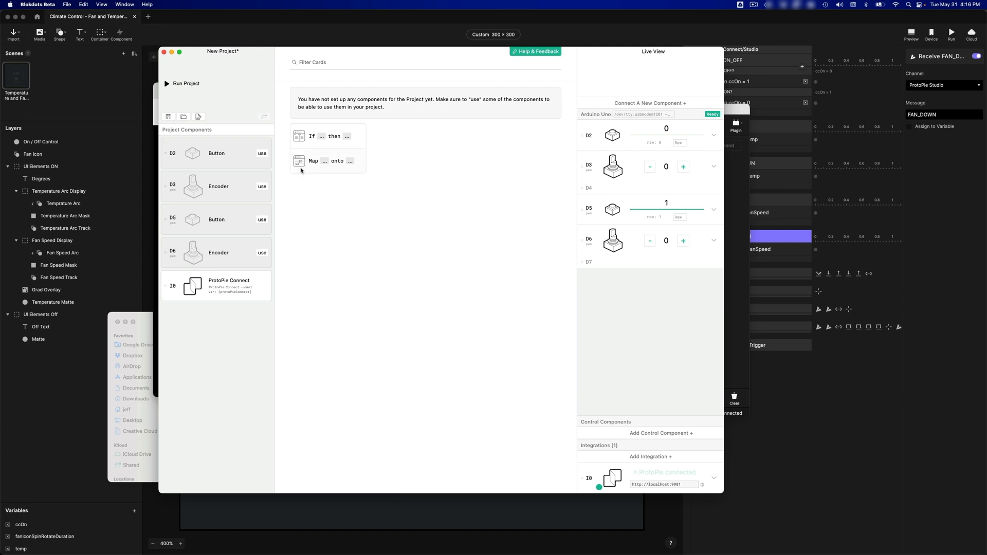
pyautogui.moveTo(233, 156)
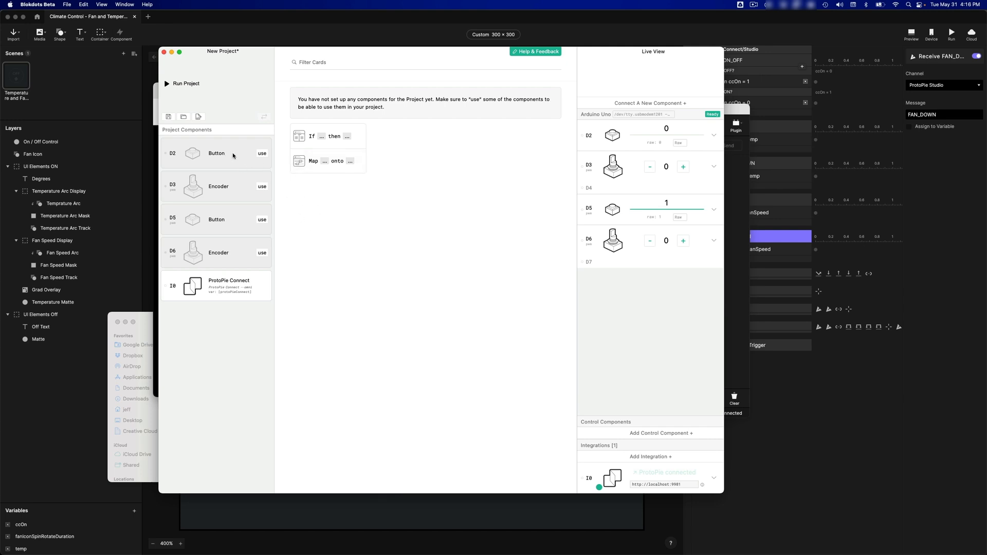
# - Use the D2 button and both encoders, naming the encoders Temp Control and Fan Control
pyautogui.click(262, 154)
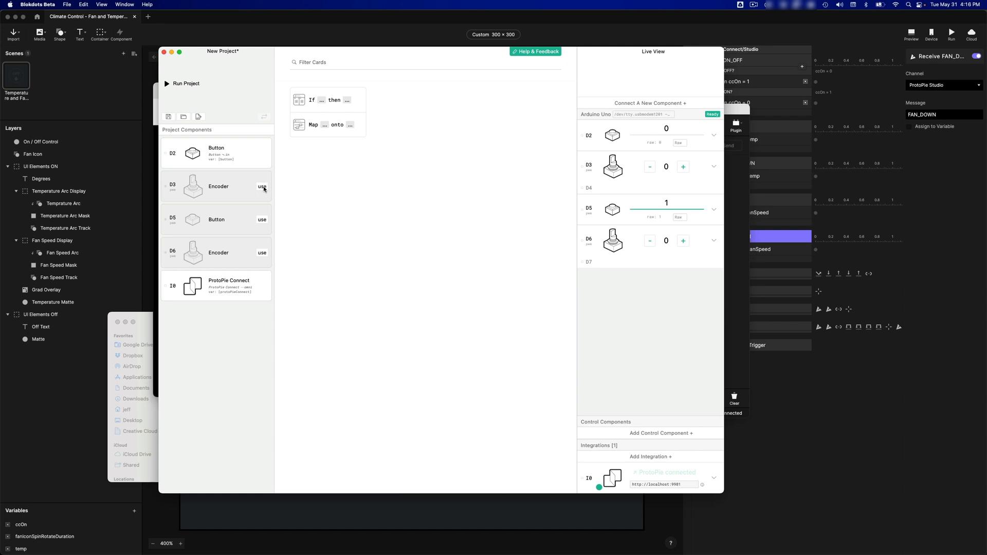
pyautogui.click(262, 187)
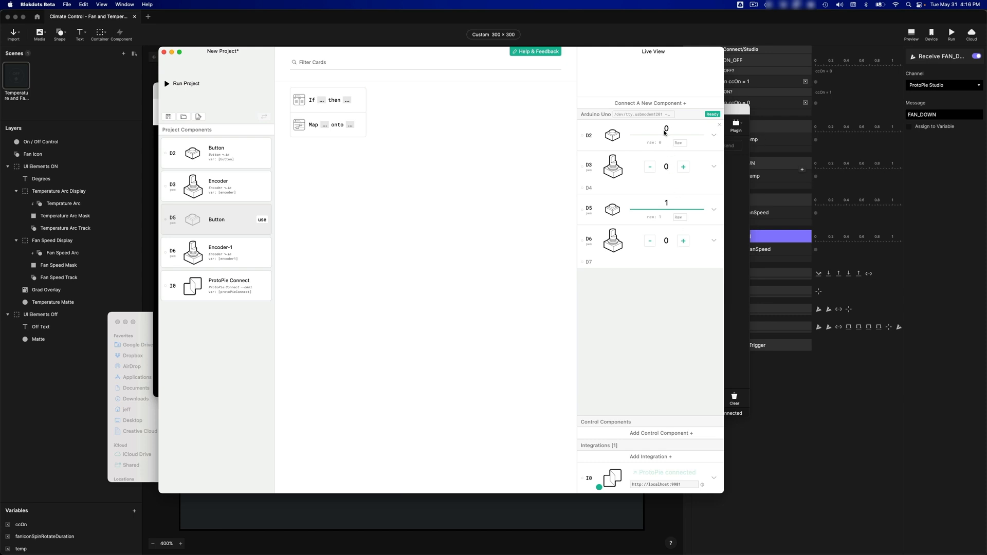
pyautogui.moveTo(639, 136)
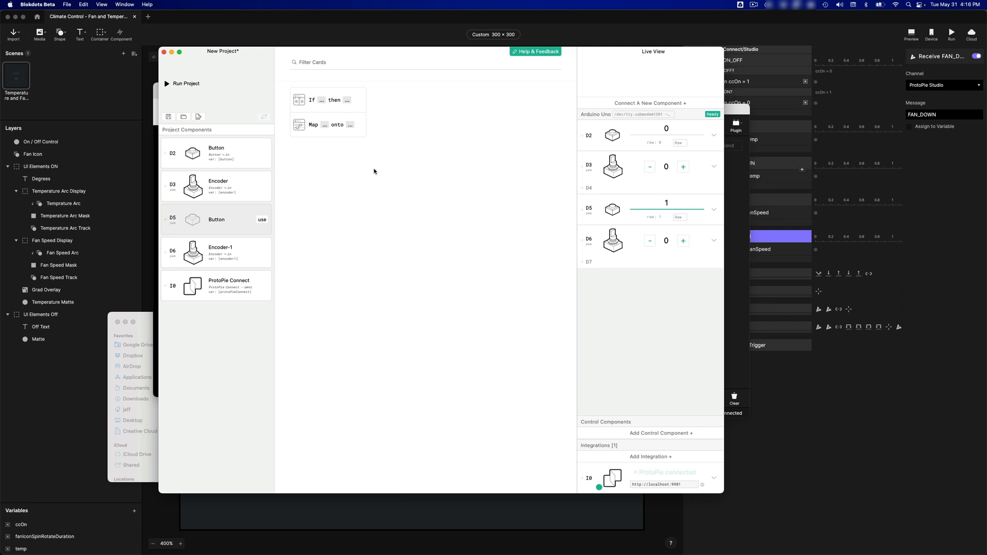
pyautogui.moveTo(242, 148)
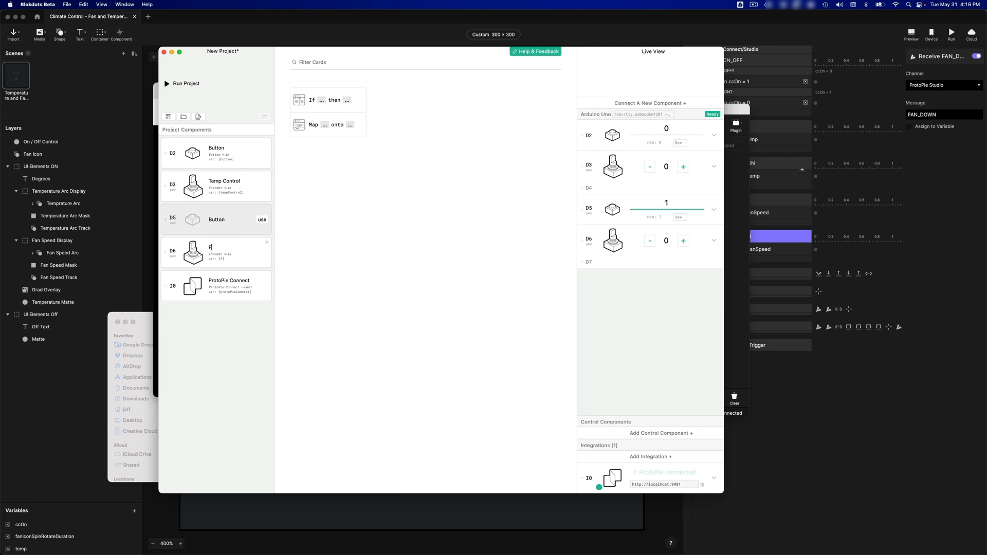
pyautogui.write('Fan Control')
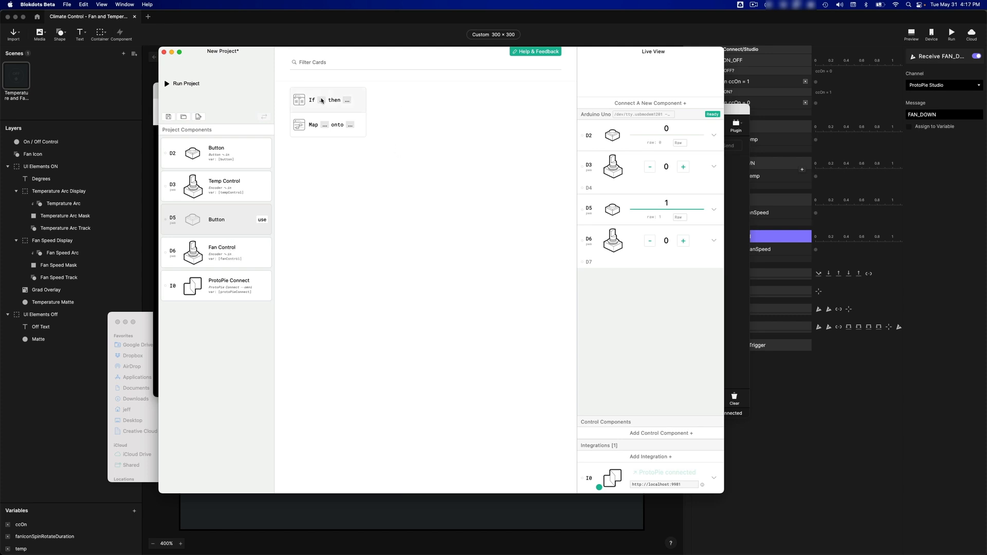
# - Create Card 0: Button pressed once sends ON_OFF via ProtoPie Connect
pyautogui.click(327, 100)
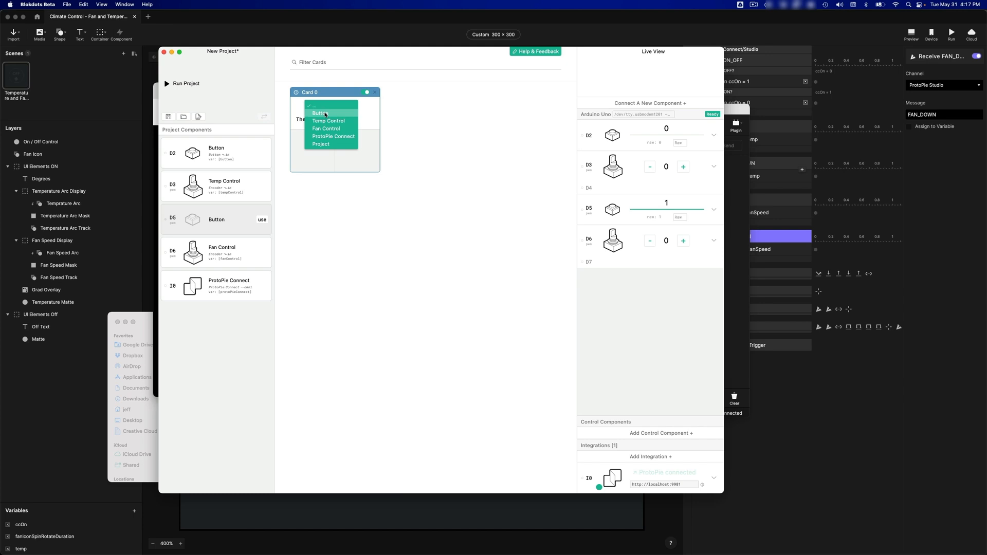
pyautogui.click(320, 113)
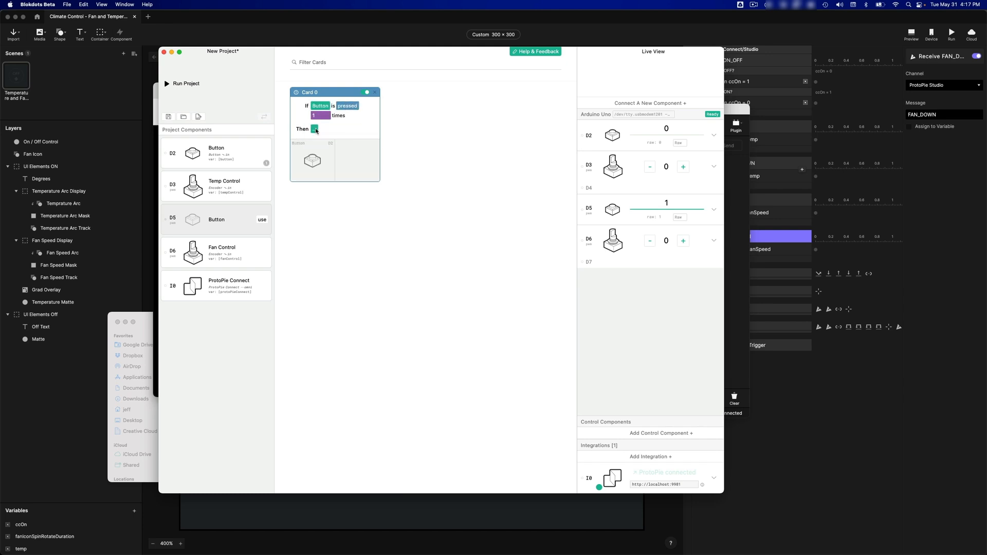
pyautogui.click(315, 130)
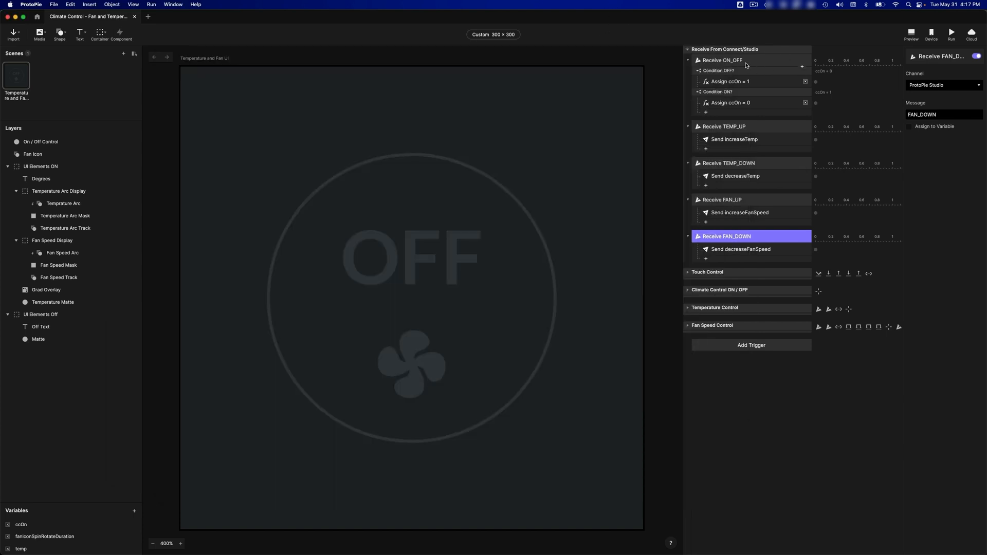
pyautogui.moveTo(747, 62)
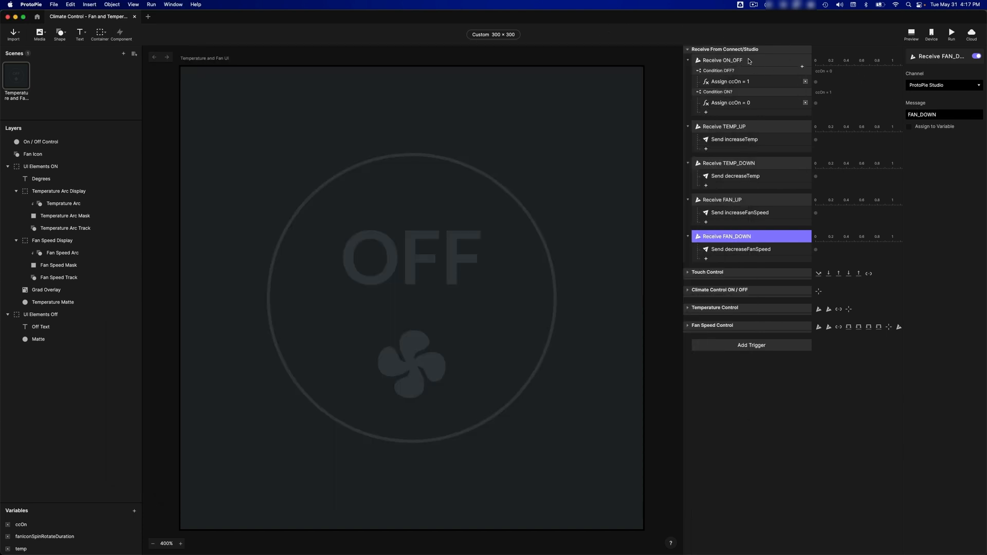
pyautogui.click(723, 59)
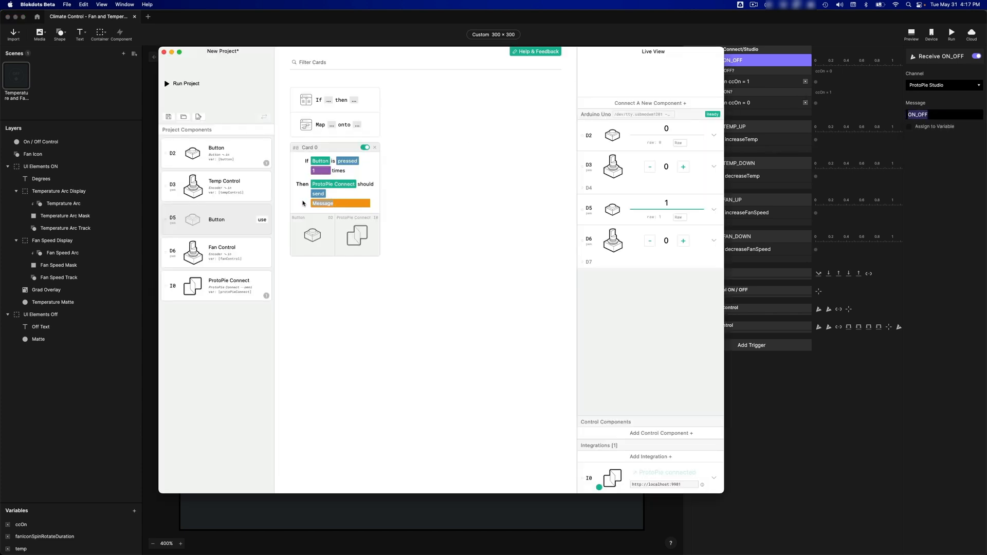
pyautogui.click(322, 203)
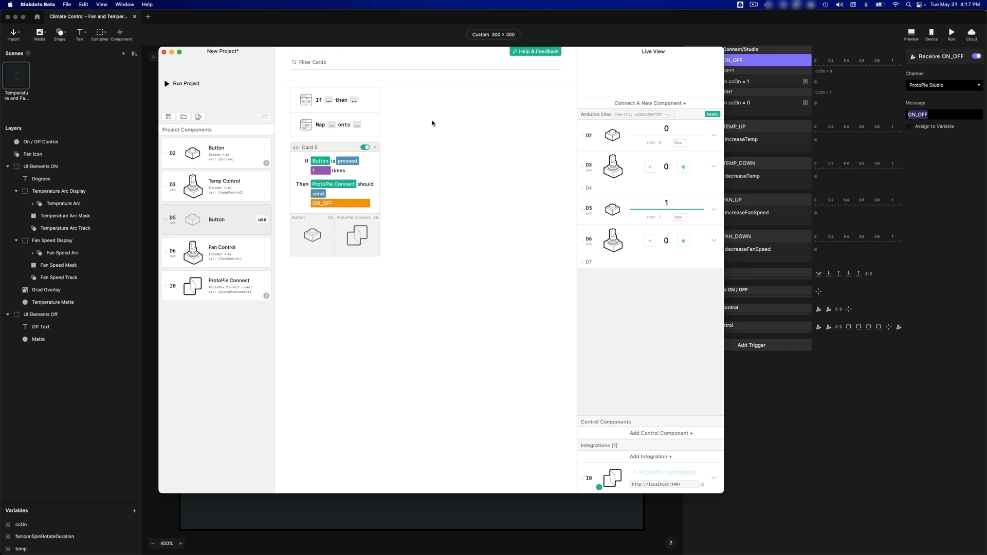
# - Create two cards: Temp Control counts up sends TEMP_UP, counts down sends TEMP_DOWN
pyautogui.click(333, 100)
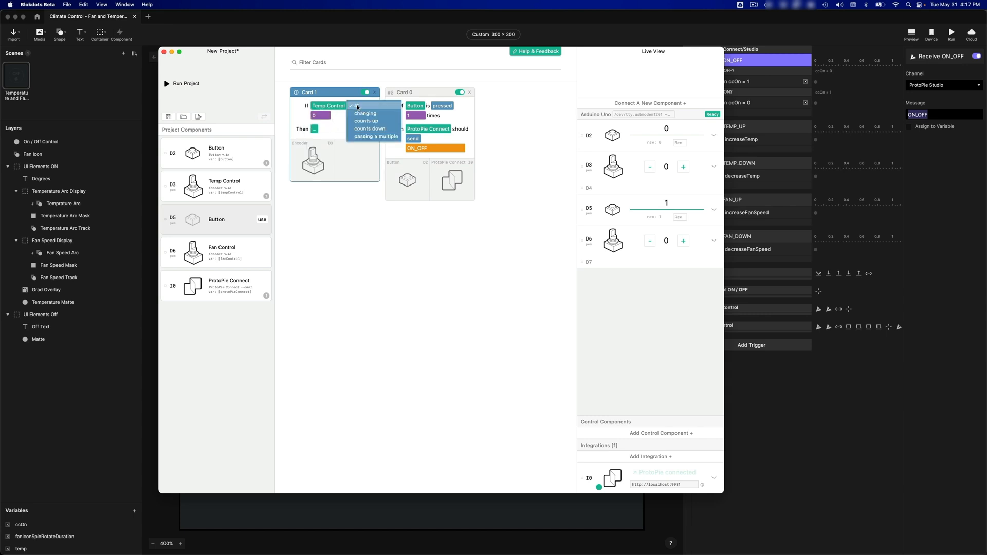
pyautogui.moveTo(366, 121)
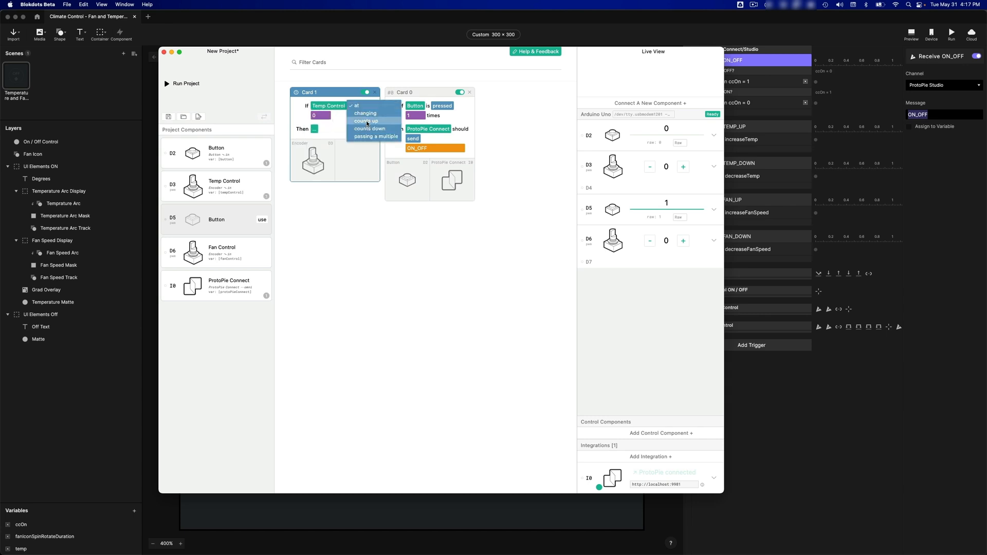
pyautogui.click(365, 120)
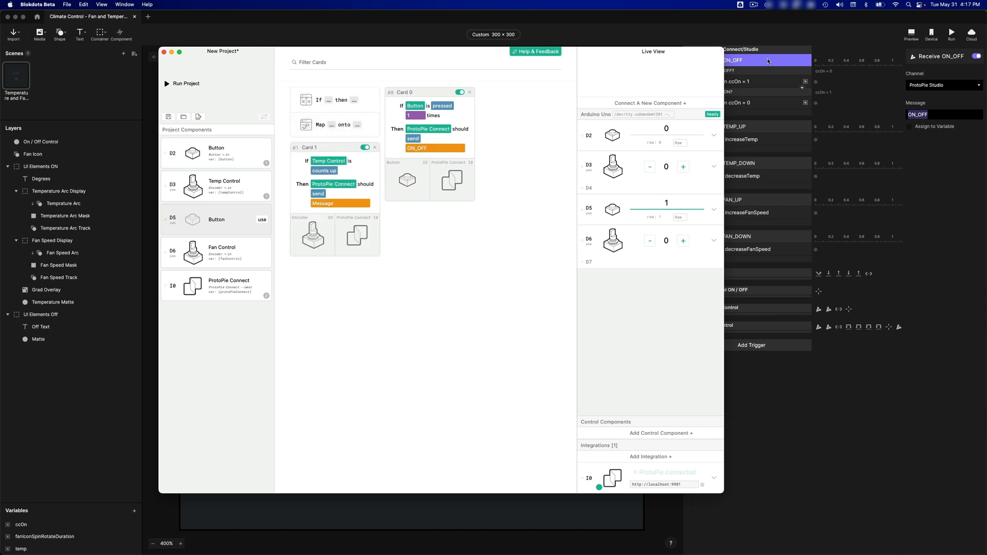
pyautogui.click(723, 126)
pyautogui.write('TEMP_UP')
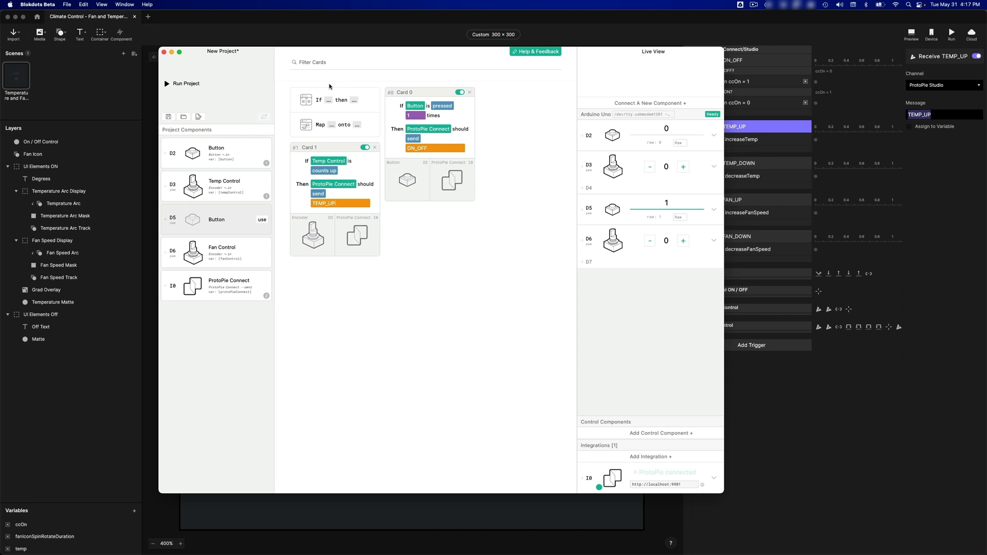
pyautogui.moveTo(329, 101)
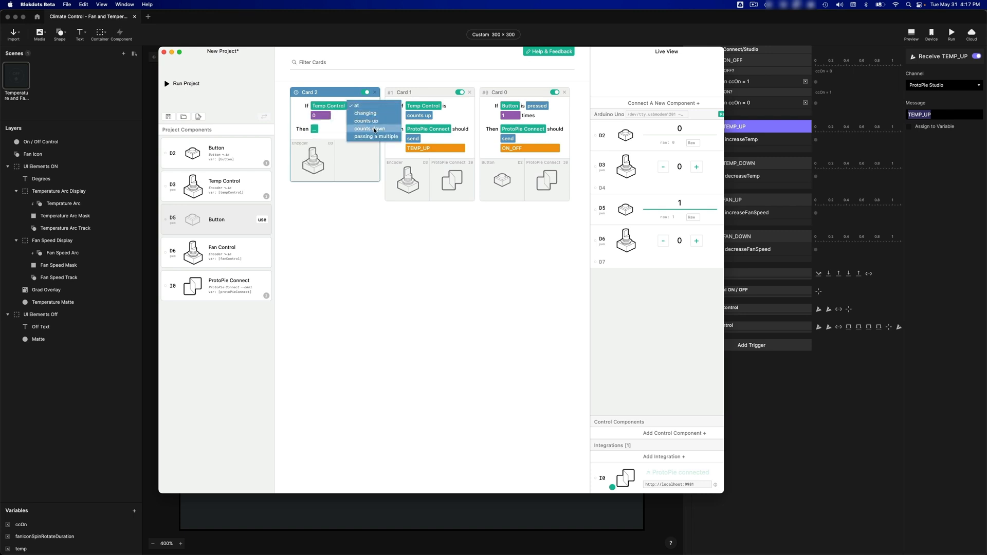
pyautogui.click(370, 128)
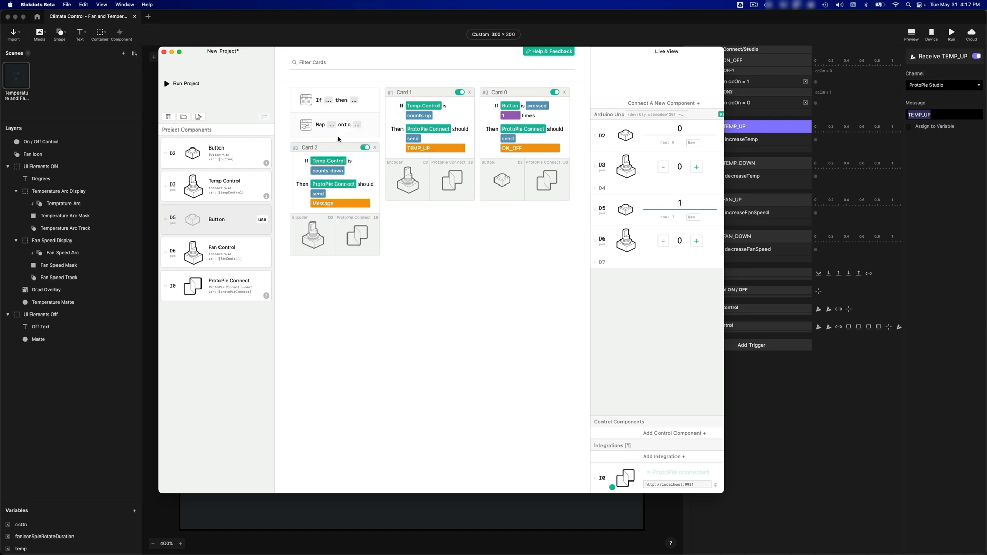
pyautogui.moveTo(757, 178)
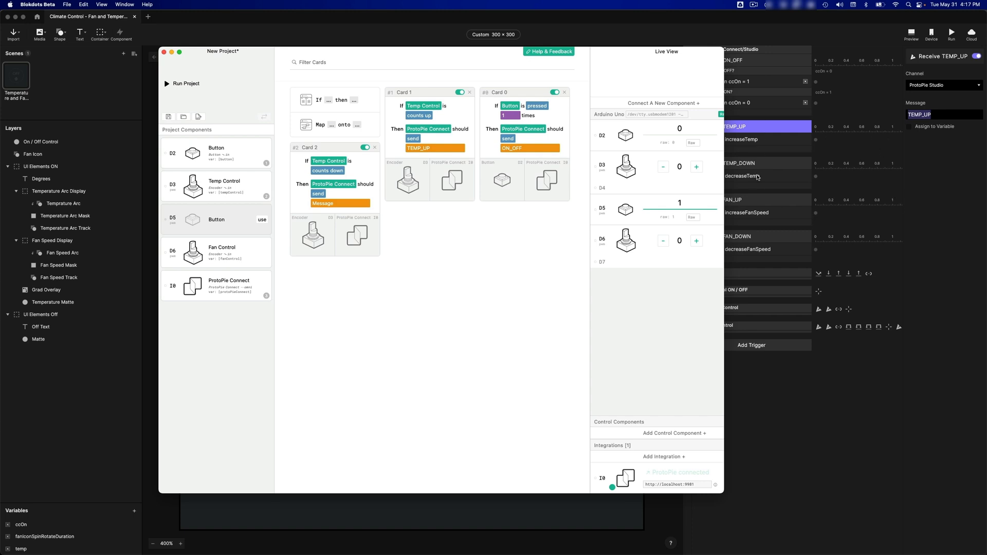
pyautogui.click(728, 164)
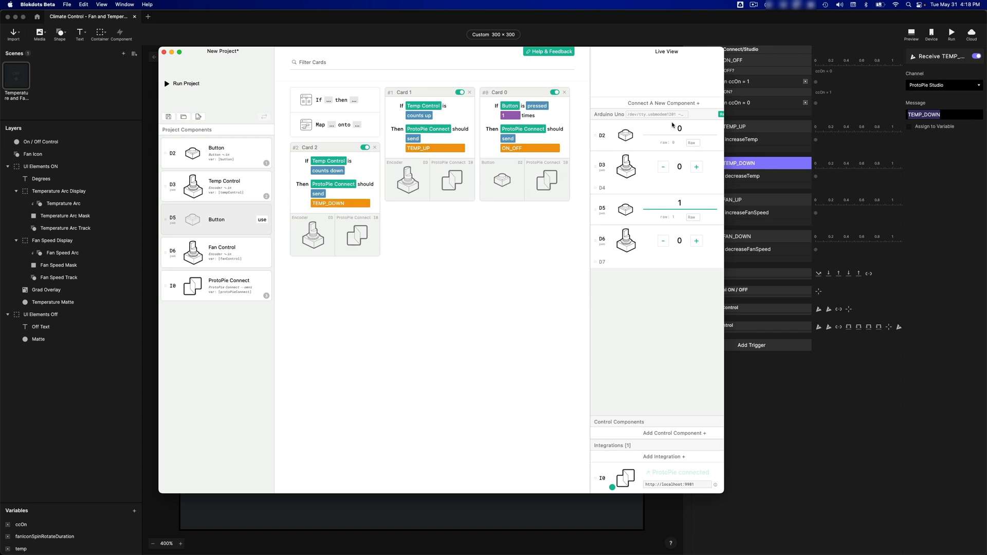
pyautogui.moveTo(603, 170)
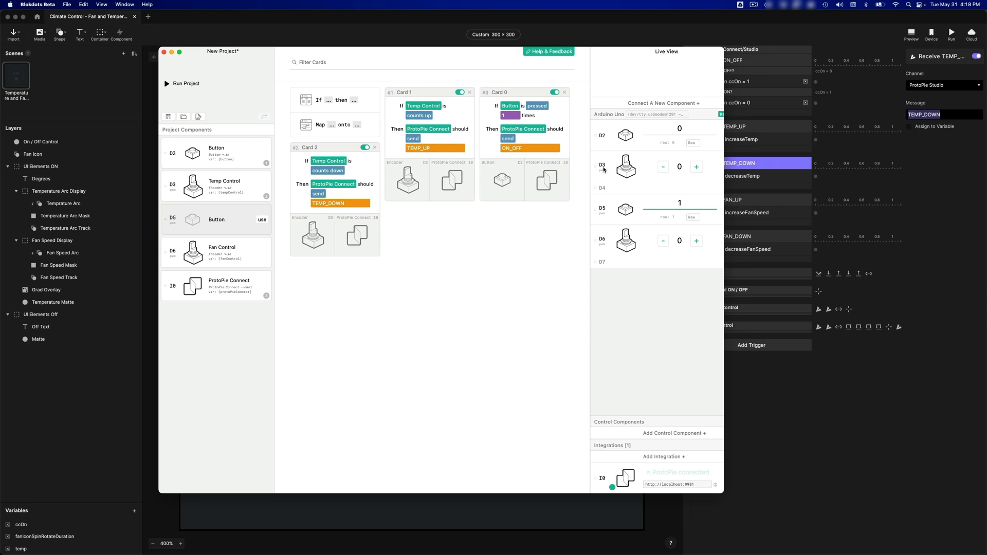
pyautogui.moveTo(641, 183)
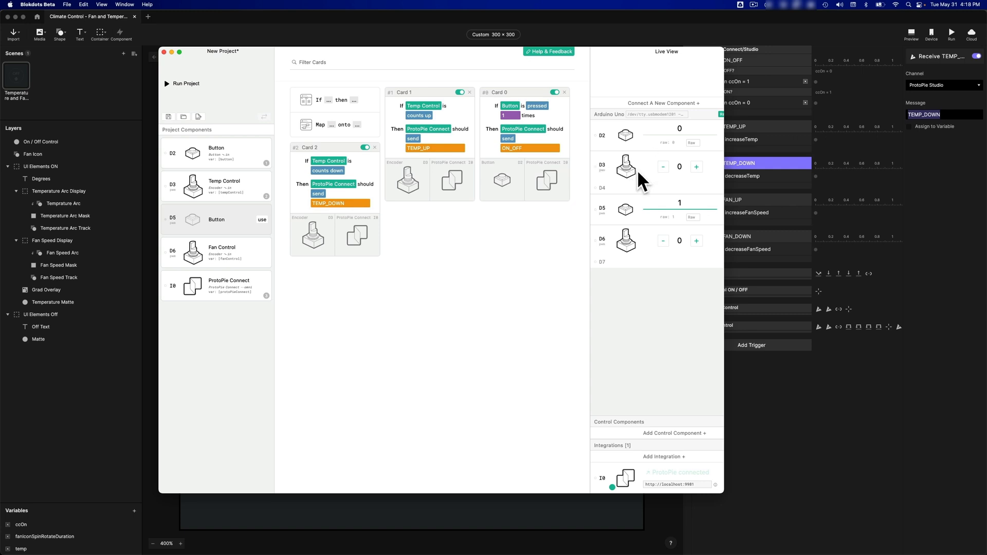
pyautogui.click(696, 167)
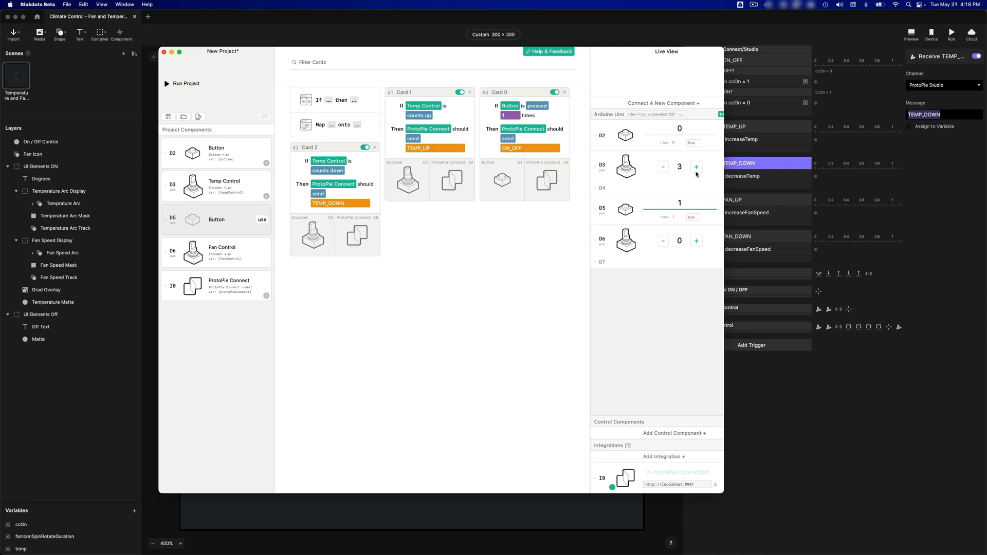
pyautogui.click(696, 167)
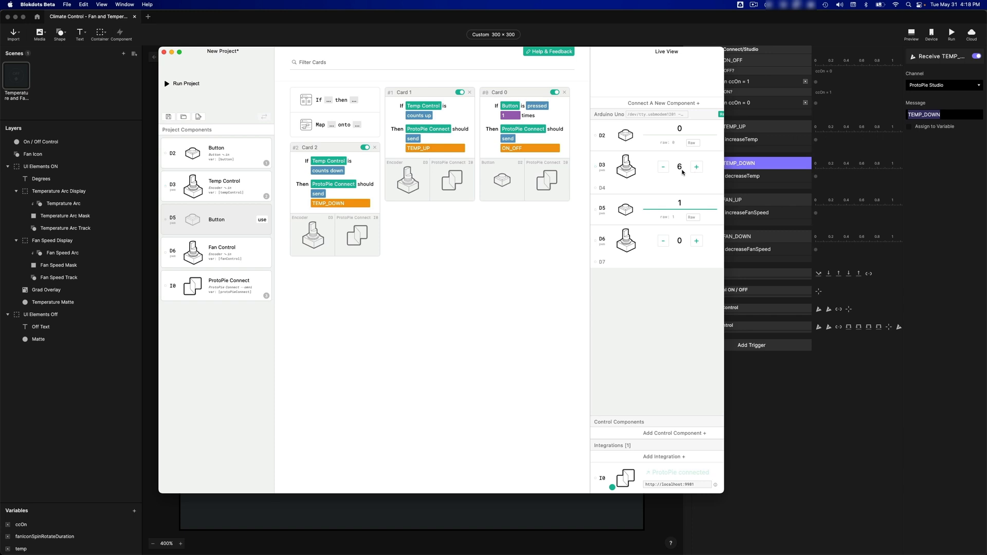
pyautogui.click(664, 166)
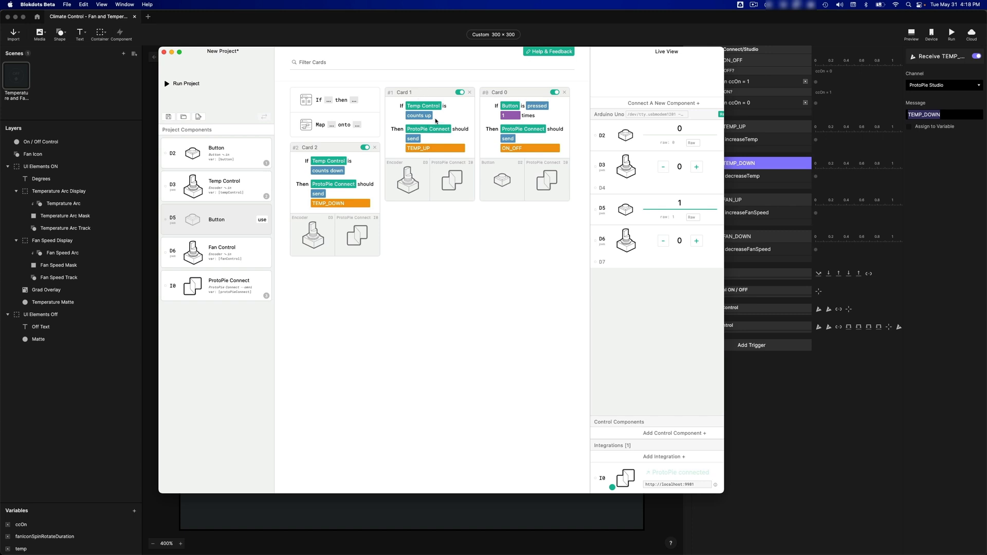
pyautogui.click(411, 93)
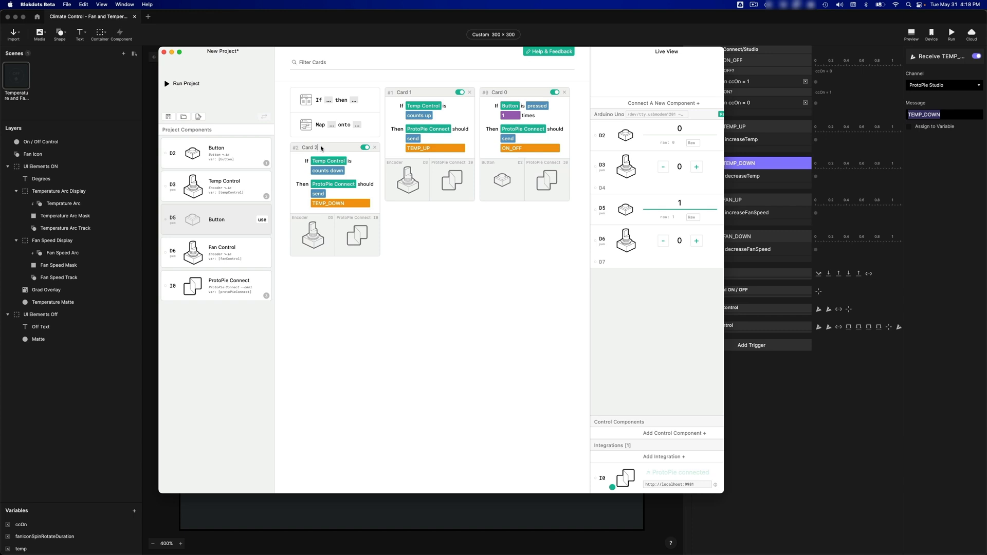
pyautogui.moveTo(461, 130)
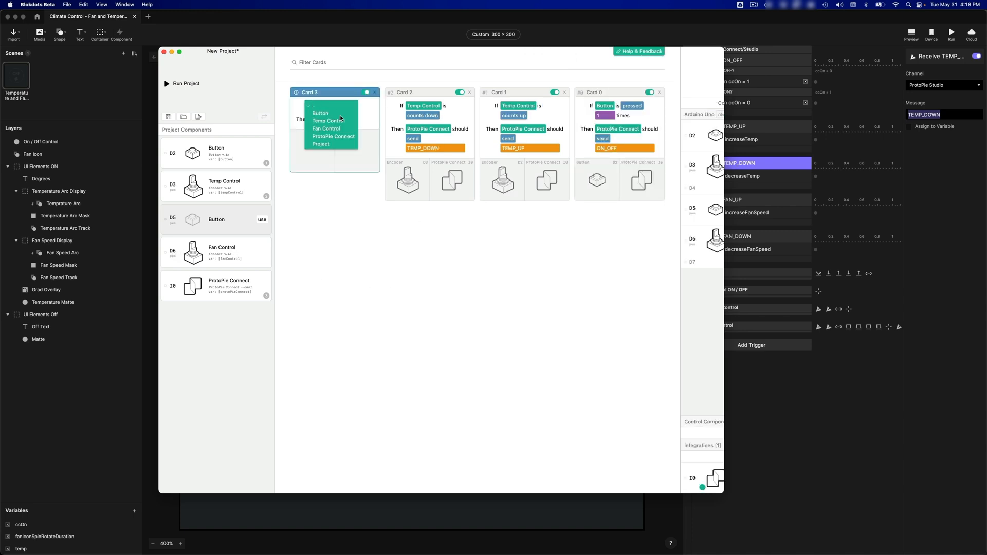
# - Create two cards: Fan Control counts up sends FAN_UP, counts down sends FAN_DOWN
pyautogui.click(326, 129)
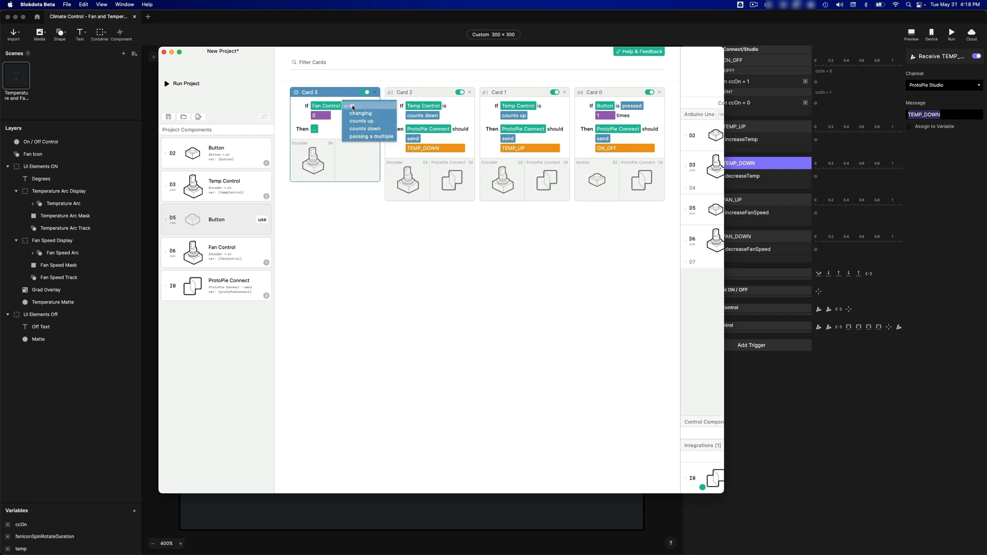
pyautogui.click(362, 120)
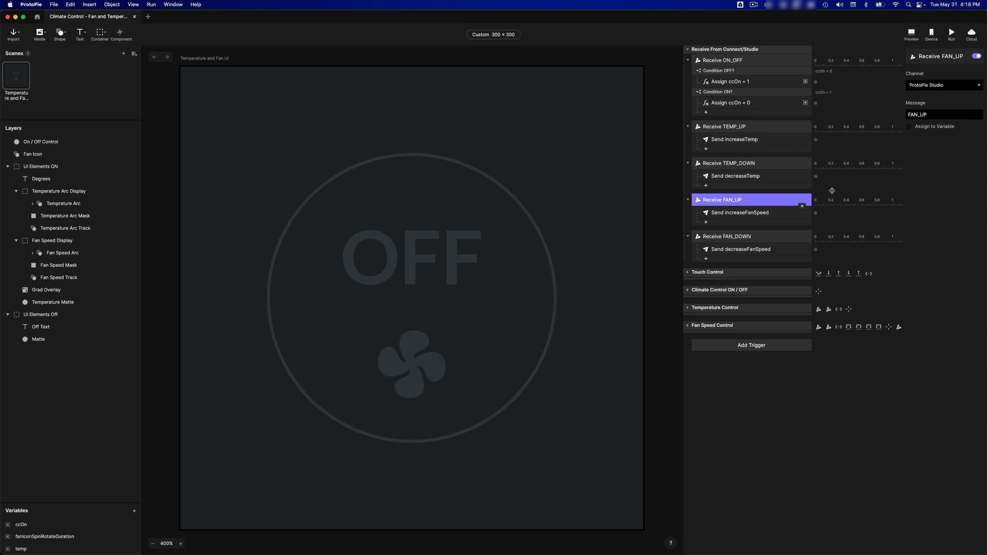
pyautogui.click(943, 114)
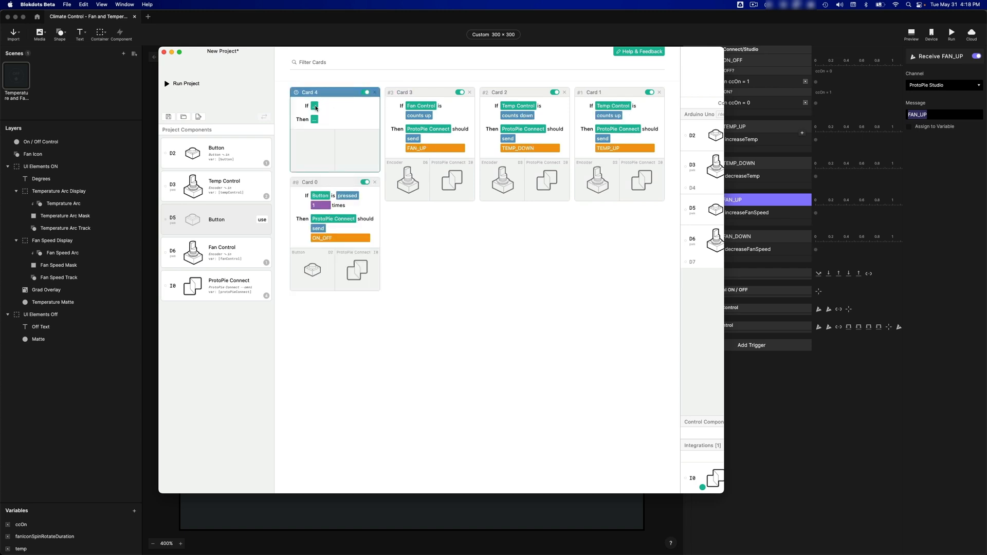
pyautogui.click(314, 104)
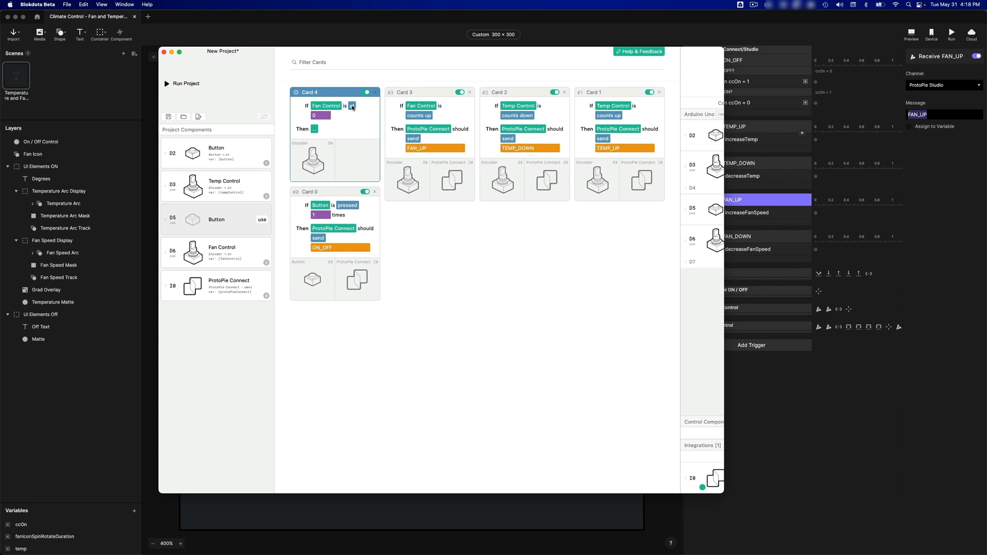
pyautogui.click(352, 106)
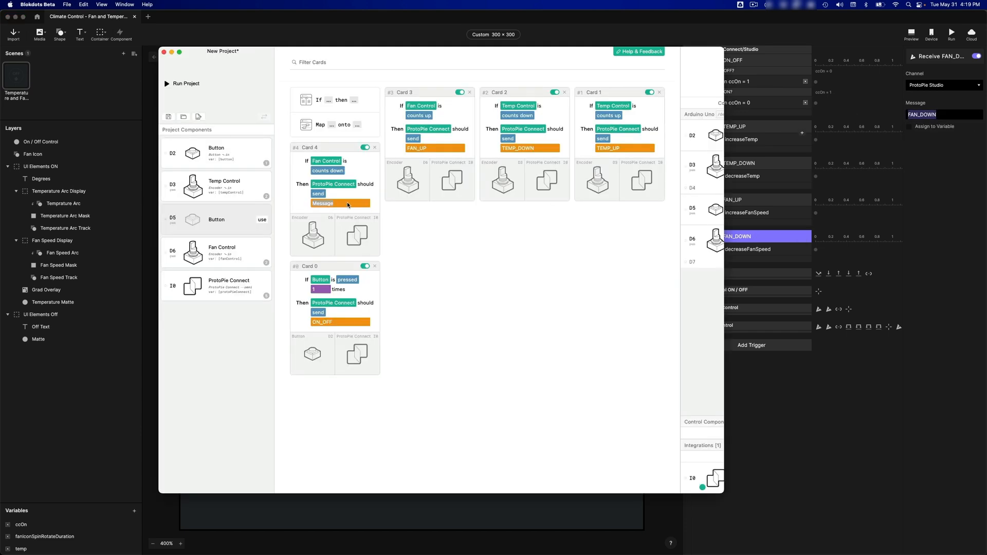
pyautogui.click(339, 204)
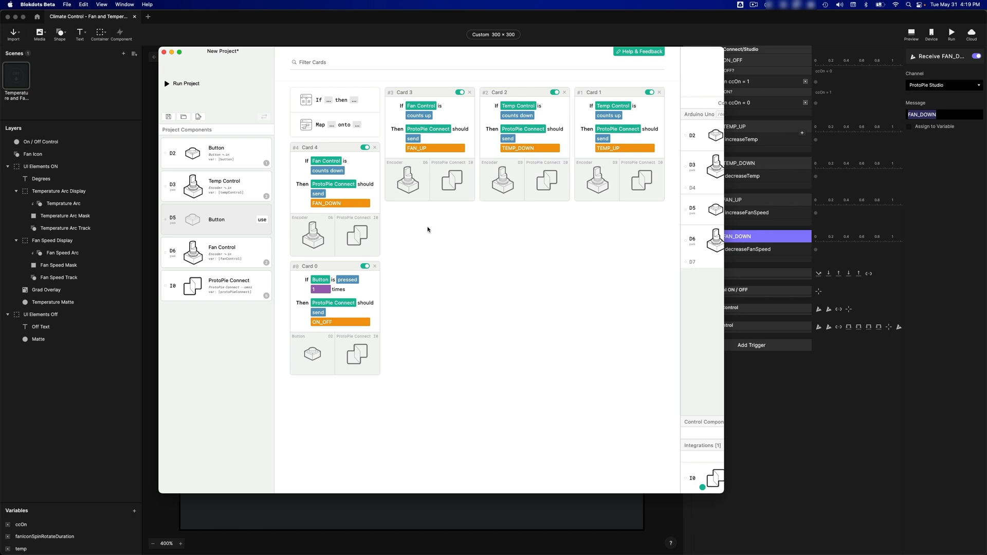
pyautogui.moveTo(425, 161)
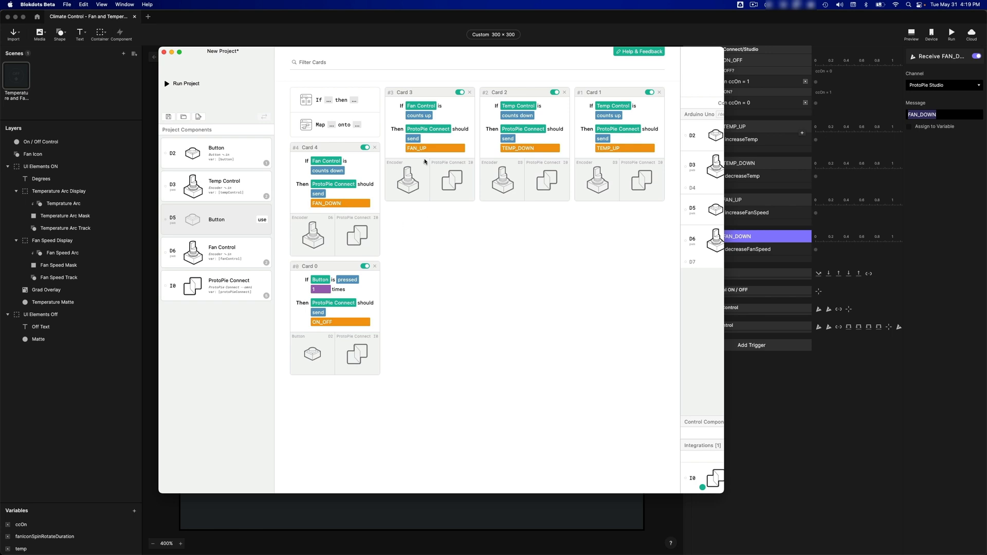
# - Run the blokdots project so TEMP_UP and TEMP_DOWN reach the ProtoPie Connect log
pyautogui.click(185, 82)
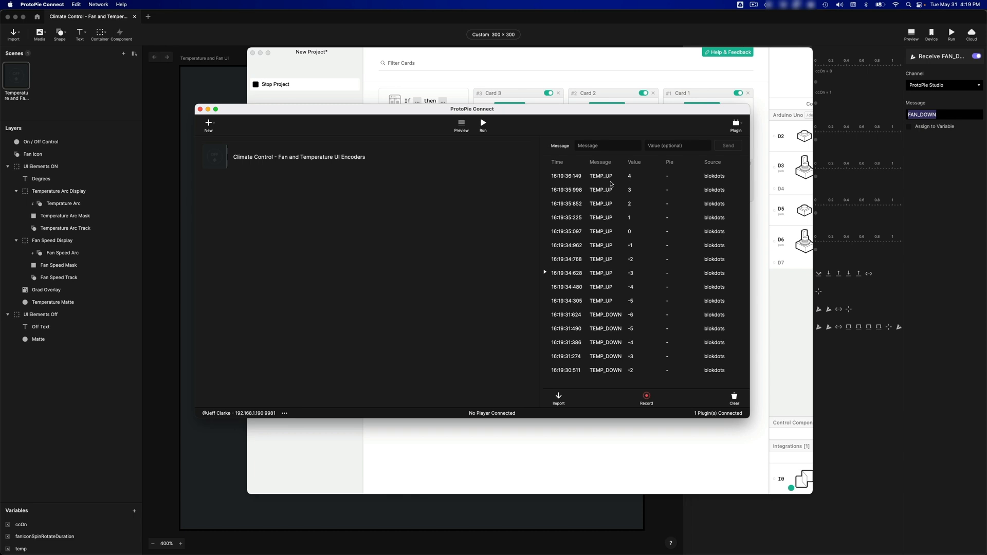
pyautogui.moveTo(613, 223)
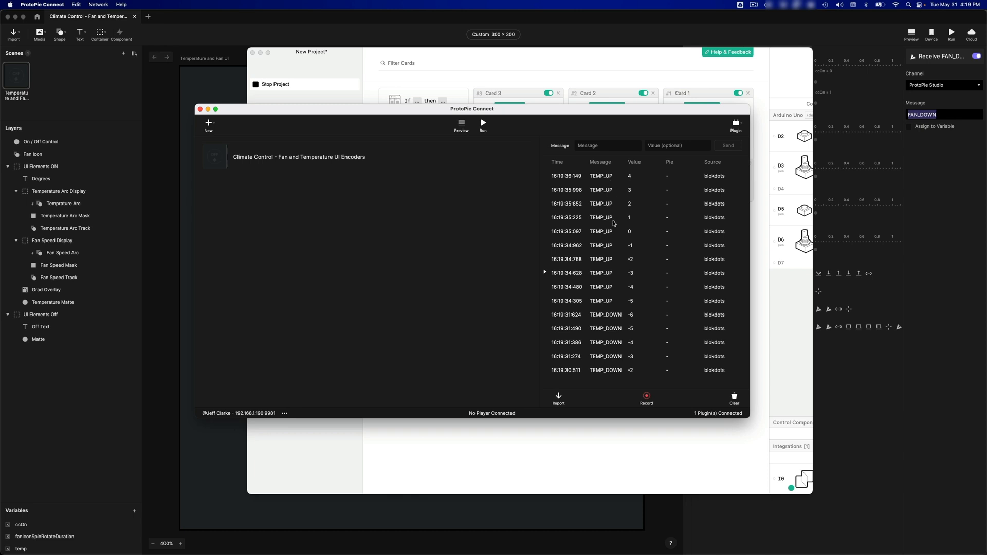